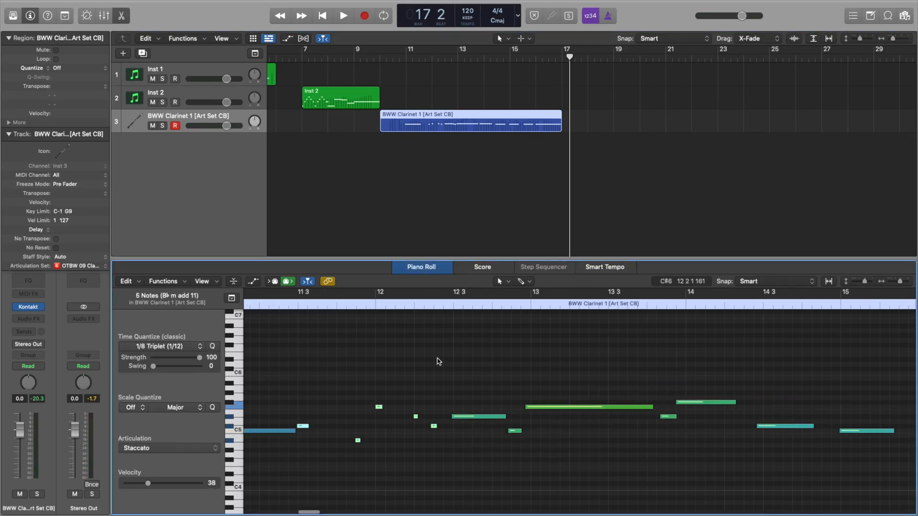
# Start a fresh project holding a single Kontakt instrument track, Inst 1.
pyautogui.click(170, 448)
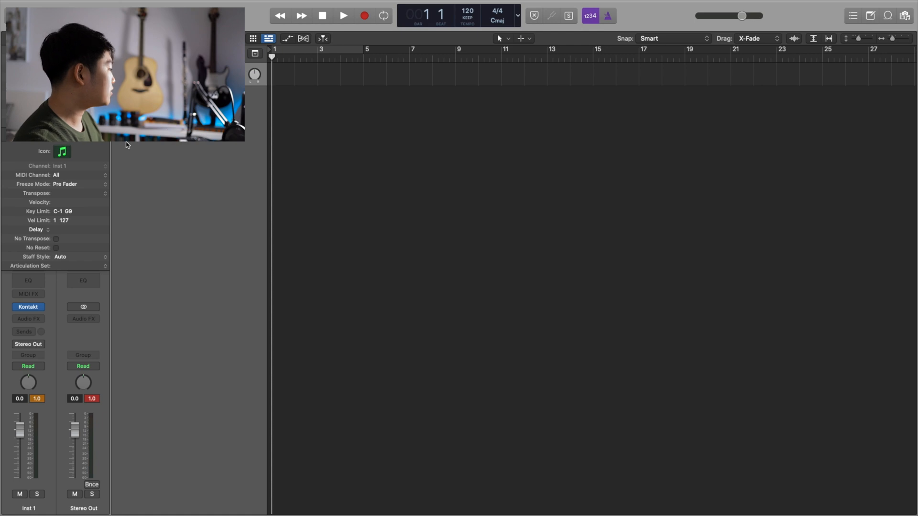
# Load the Cinematic Studio Brass 4 Horns patch into Kontakt on Inst 1.
pyautogui.click(28, 307)
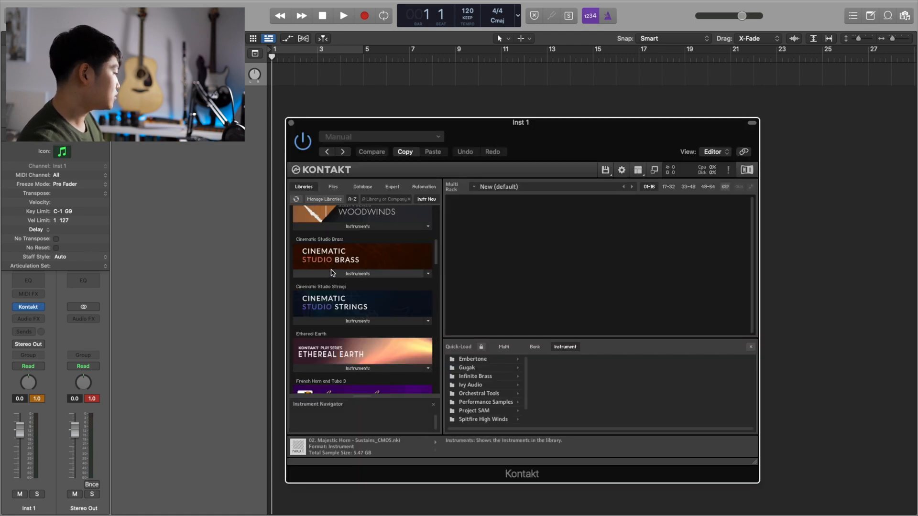
pyautogui.doubleClick(327, 303)
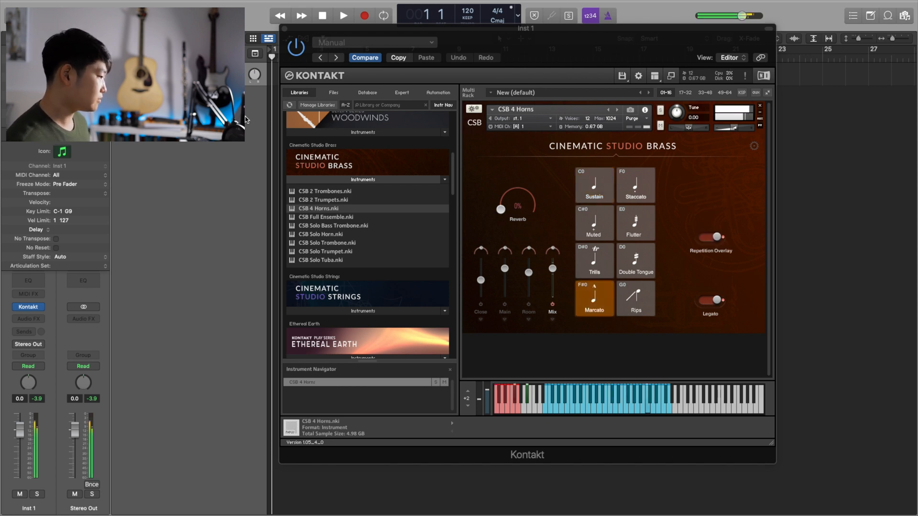
# Audition the horns' Staccato articulation, then leave Sustain active with the others unloaded.
pyautogui.click(635, 185)
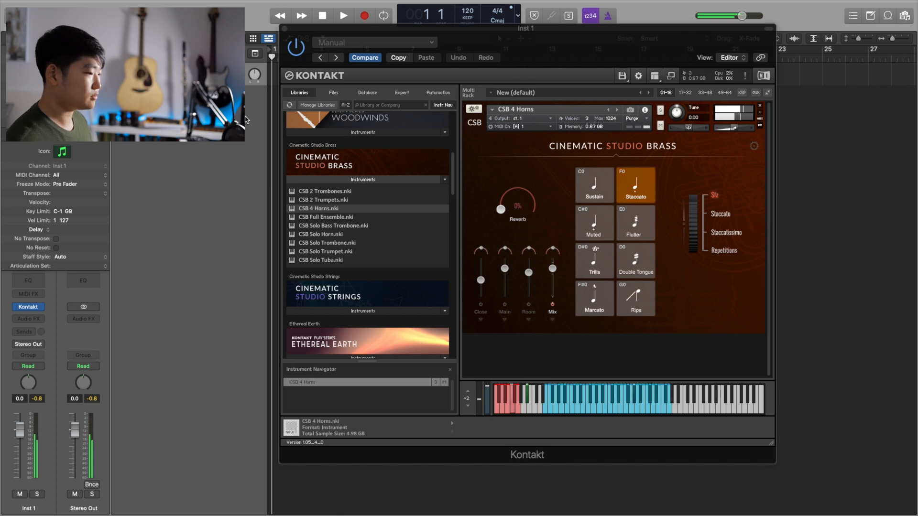
pyautogui.click(593, 224)
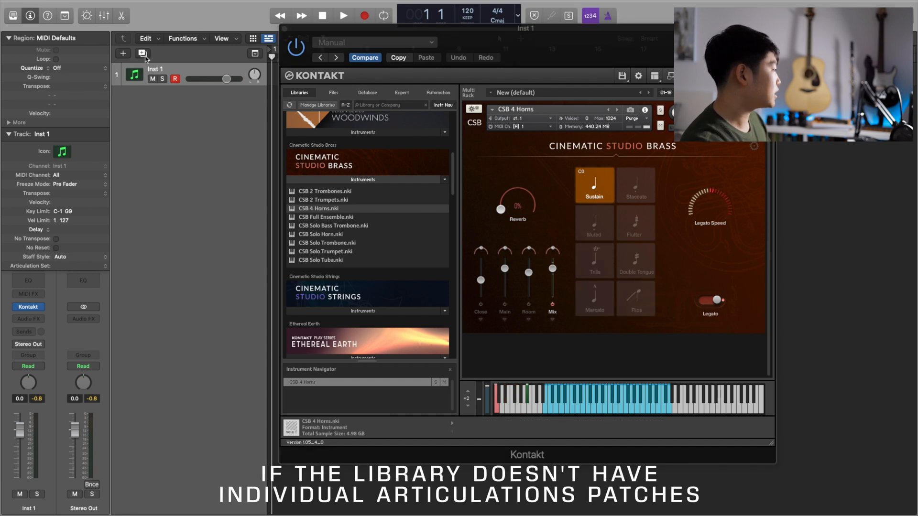
# Try a second track's horns on Staccato, remove it, and reload every articulation on Inst 1.
pyautogui.click(123, 53)
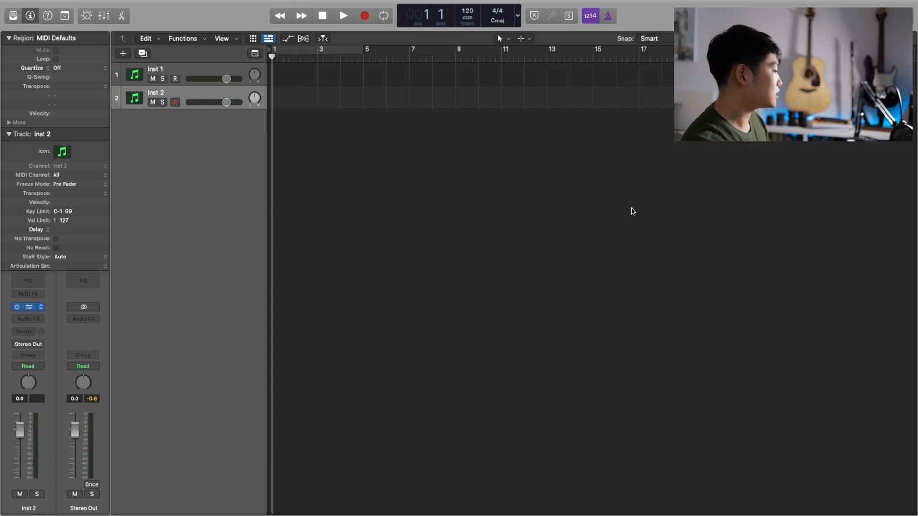
pyautogui.click(27, 307)
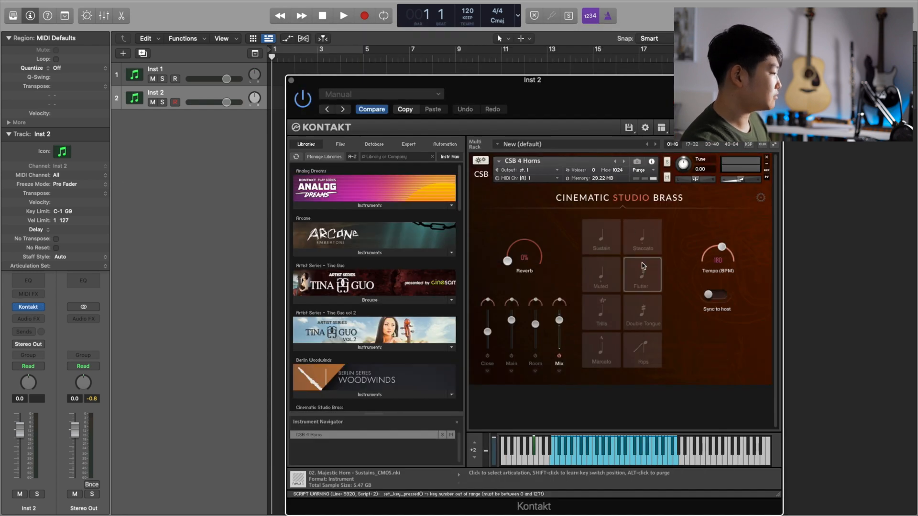
pyautogui.click(643, 238)
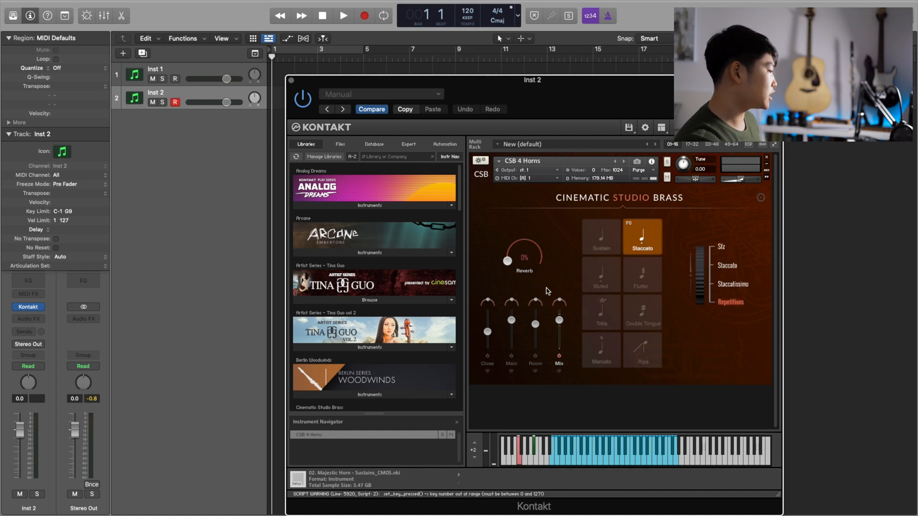
pyautogui.moveTo(290, 85)
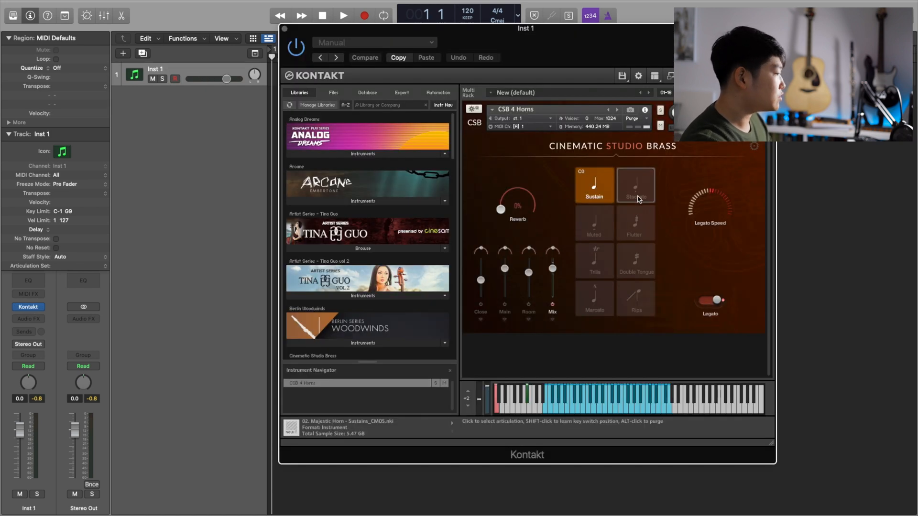
pyautogui.click(593, 300)
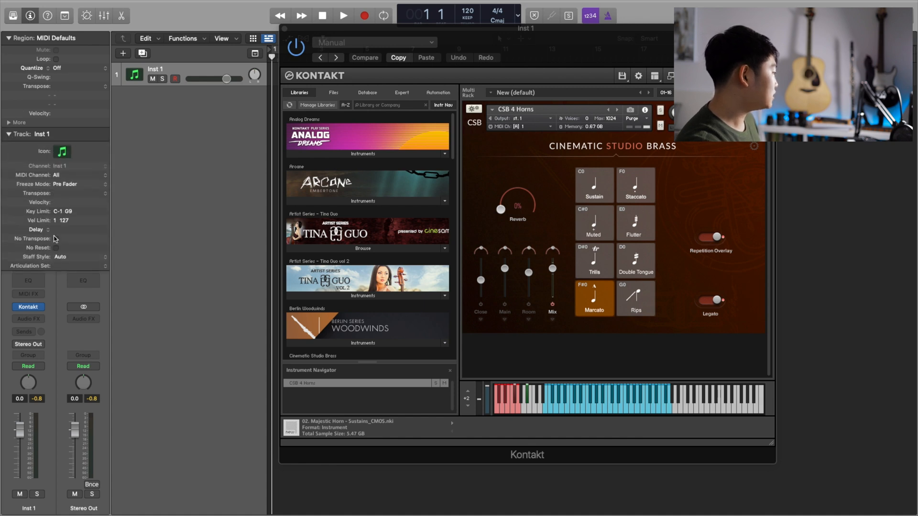
# Create a new, empty articulation set for Inst 1 from the track inspector.
pyautogui.click(60, 265)
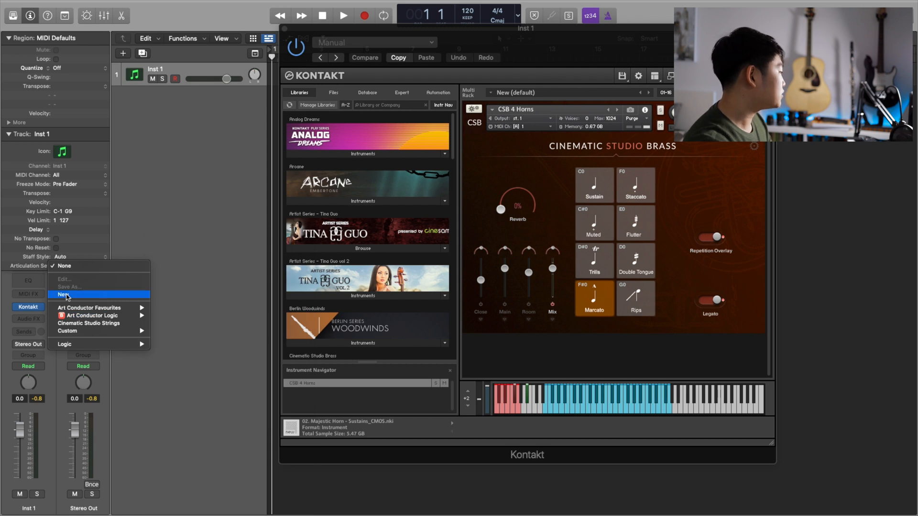
pyautogui.click(62, 294)
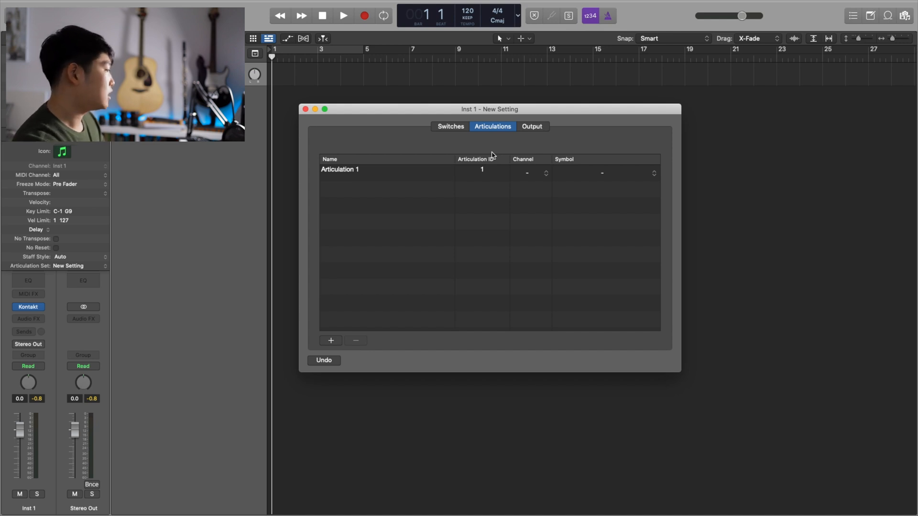
pyautogui.moveTo(546, 163)
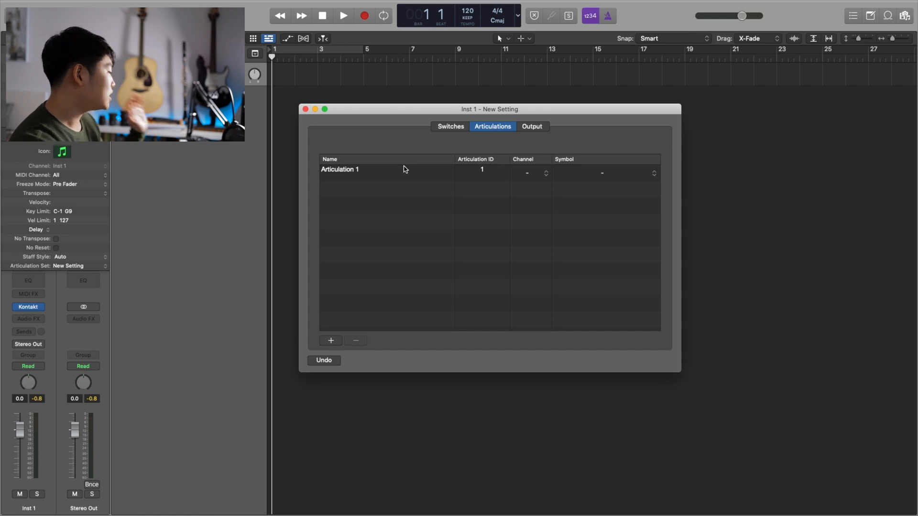
# Name the set's rows Longs, Marcato, Repetitions, Staccato and Sfz.
pyautogui.click(381, 173)
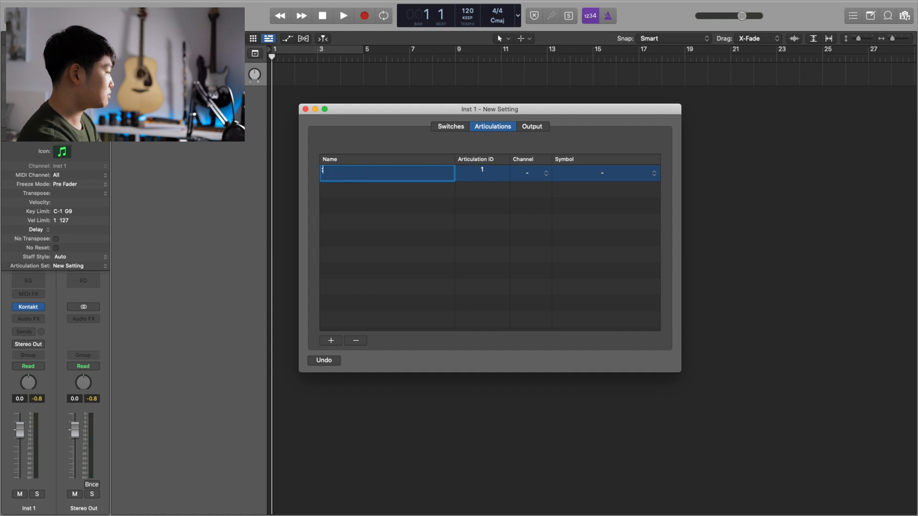
pyautogui.write('Longs')
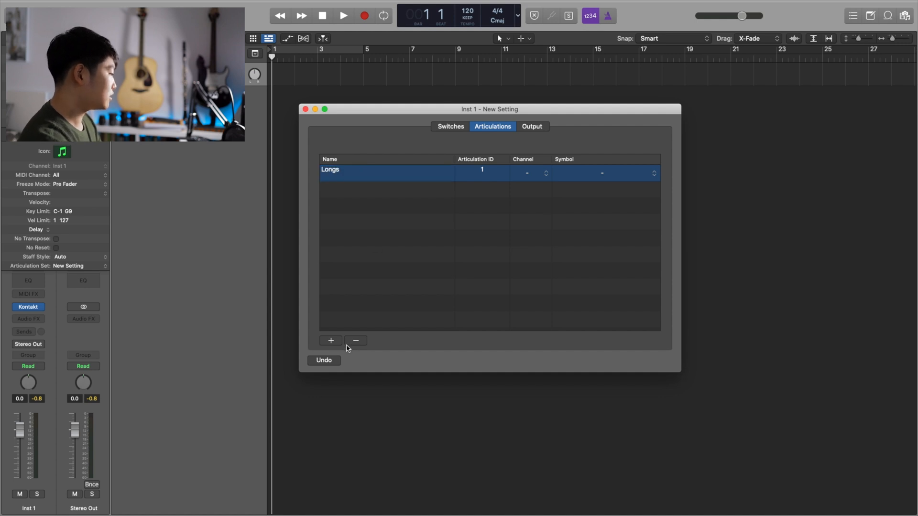
pyautogui.click(329, 340)
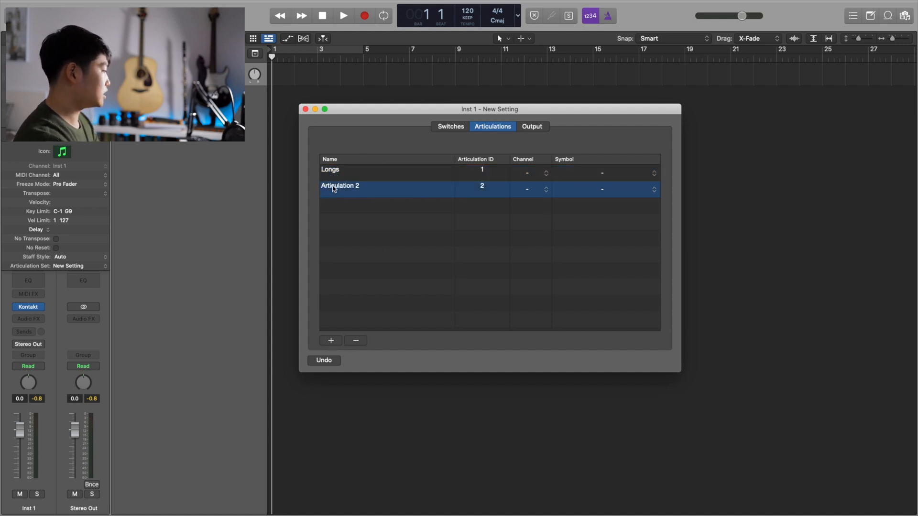
pyautogui.write('Marcato')
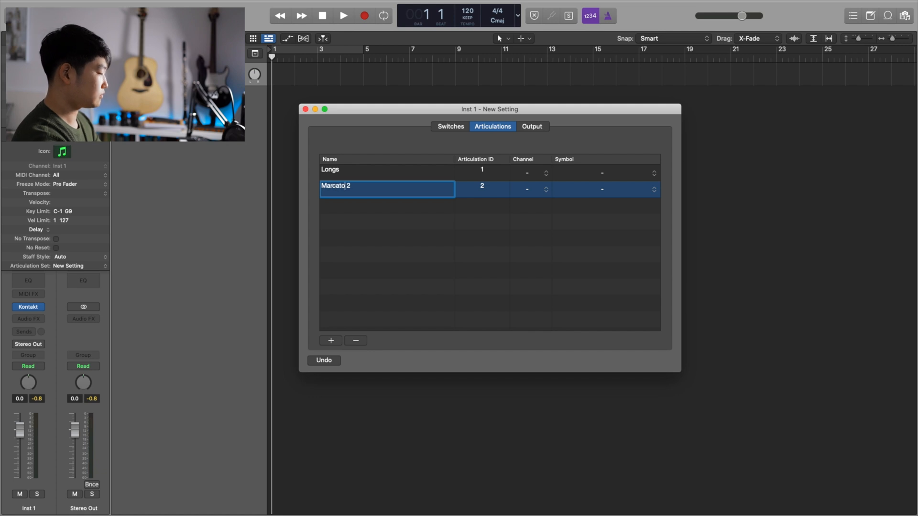
pyautogui.click(330, 341)
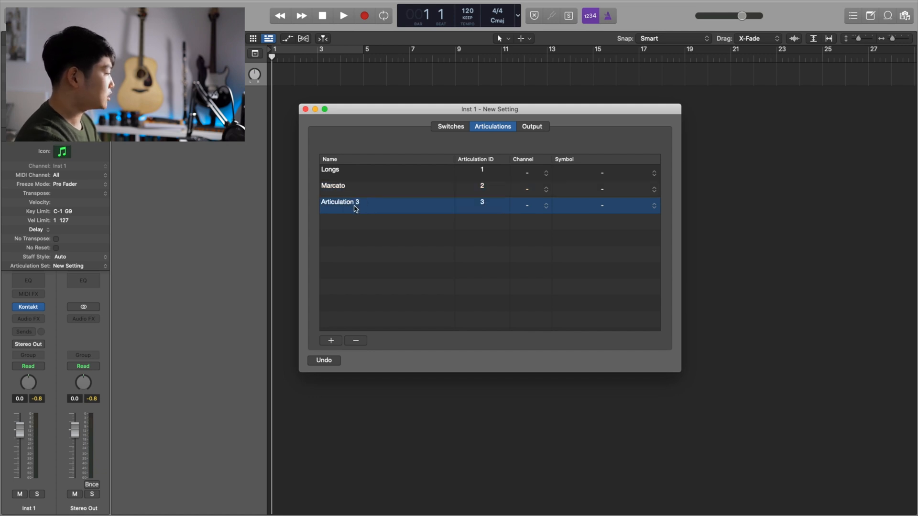
pyautogui.write('Repetitions')
pyautogui.write('Stacc 4')
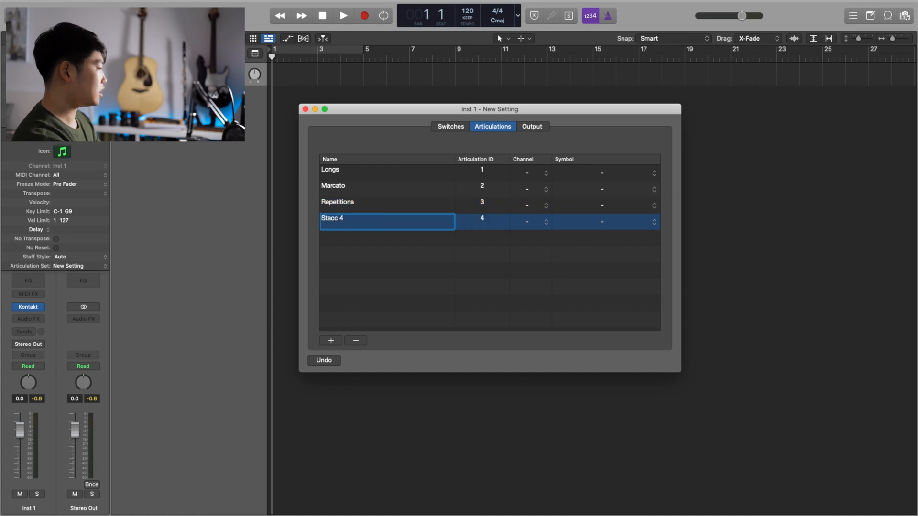
pyautogui.click(330, 341)
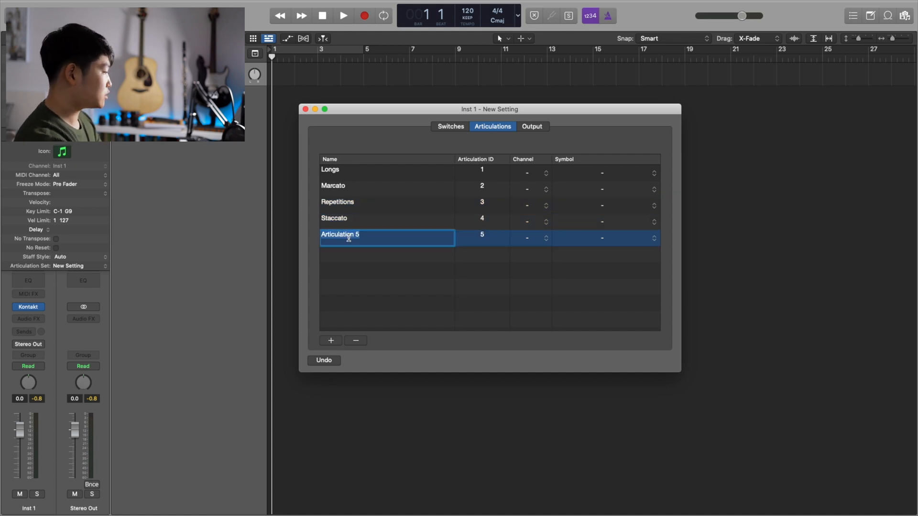
pyautogui.write('Sfz')
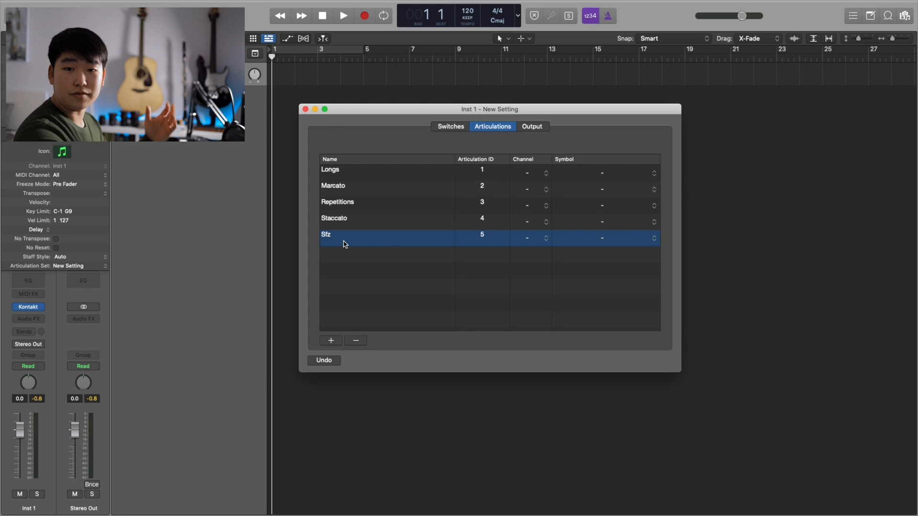
pyautogui.moveTo(426, 208)
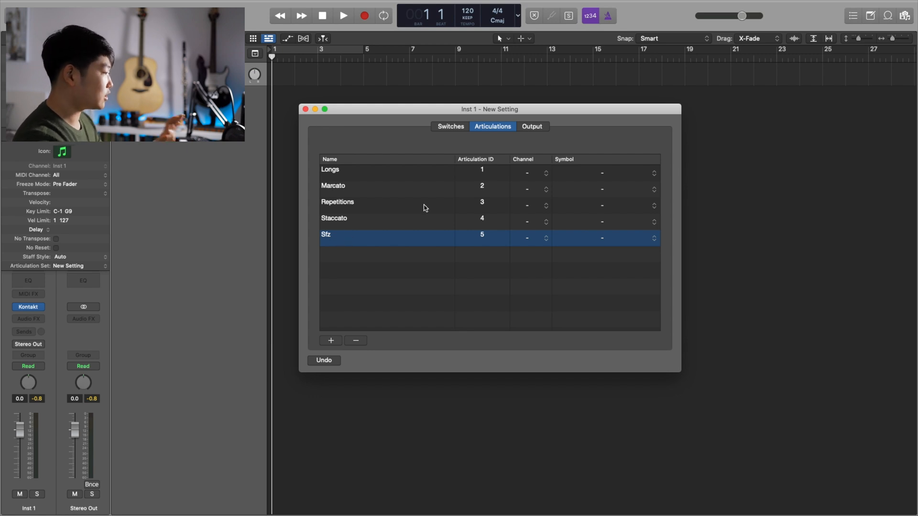
pyautogui.moveTo(485, 171)
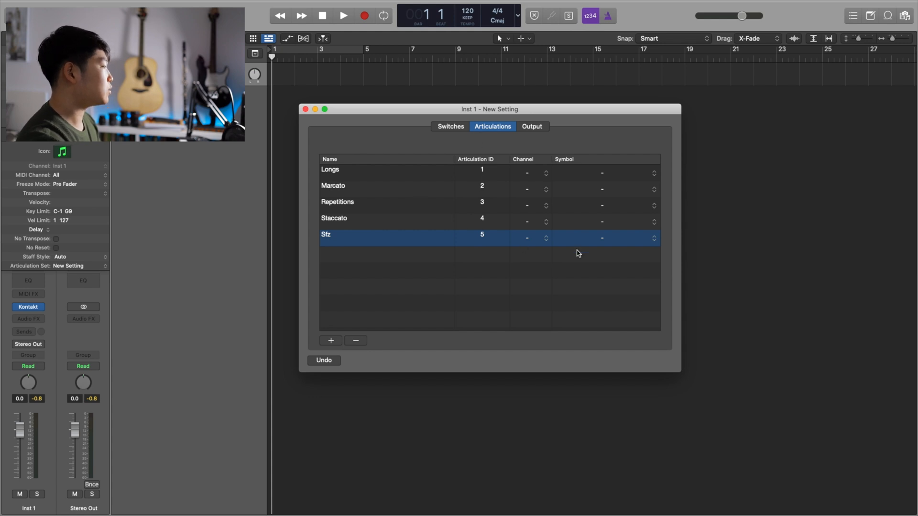
pyautogui.moveTo(505, 202)
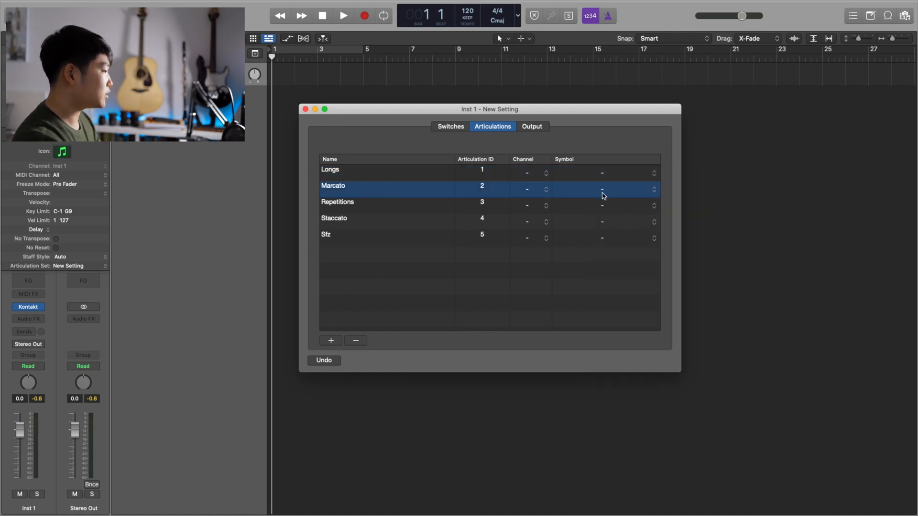
# Assign the marcato symbol to Marcato and Staccatissimo to Repetitions.
pyautogui.click(603, 189)
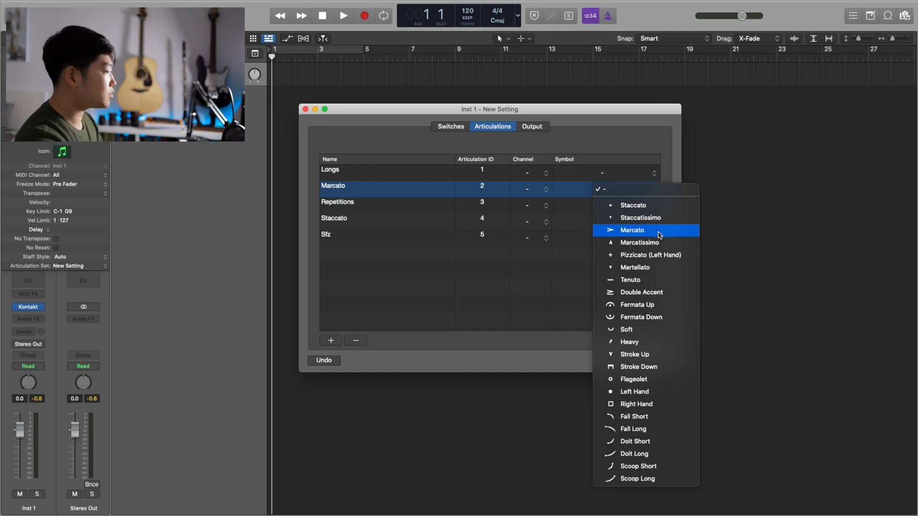
pyautogui.click(632, 229)
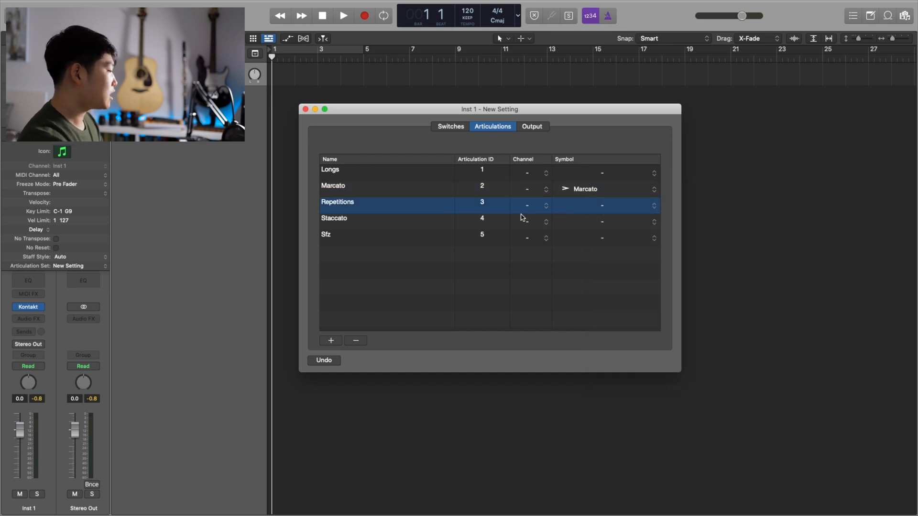
pyautogui.click(654, 222)
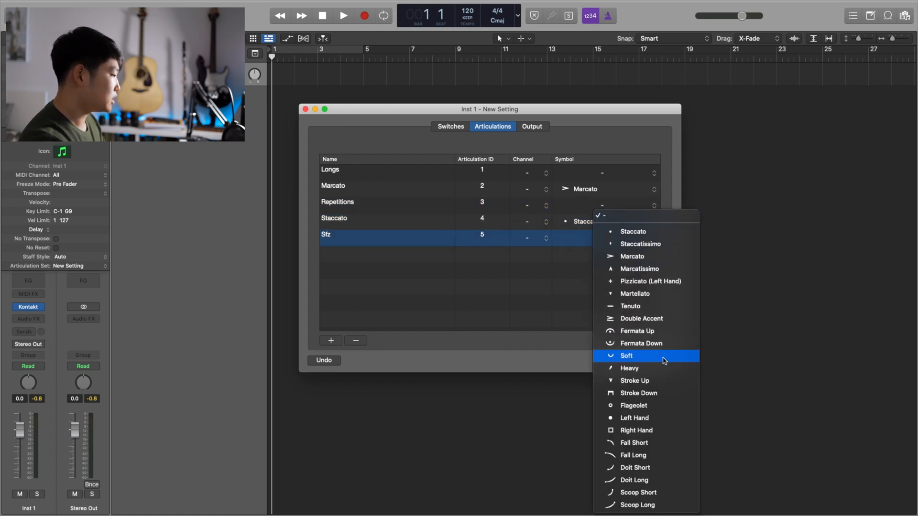
pyautogui.moveTo(632, 257)
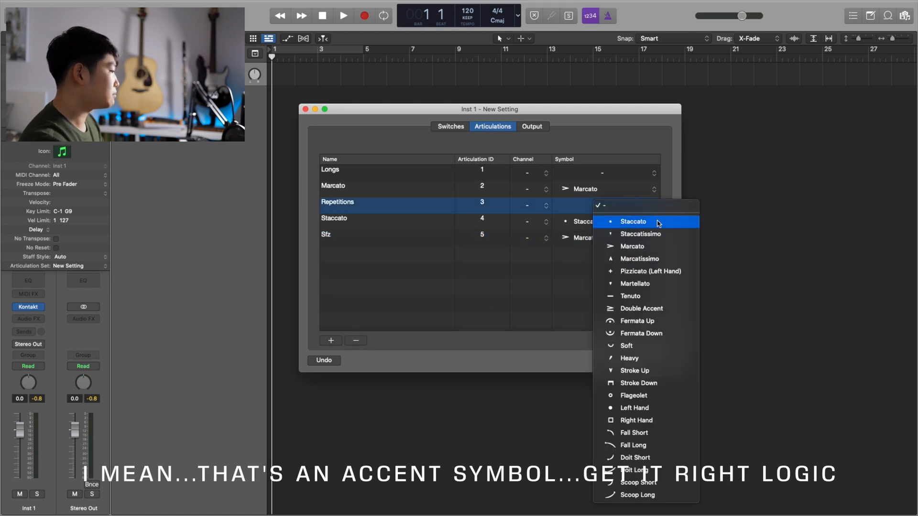
pyautogui.click(641, 234)
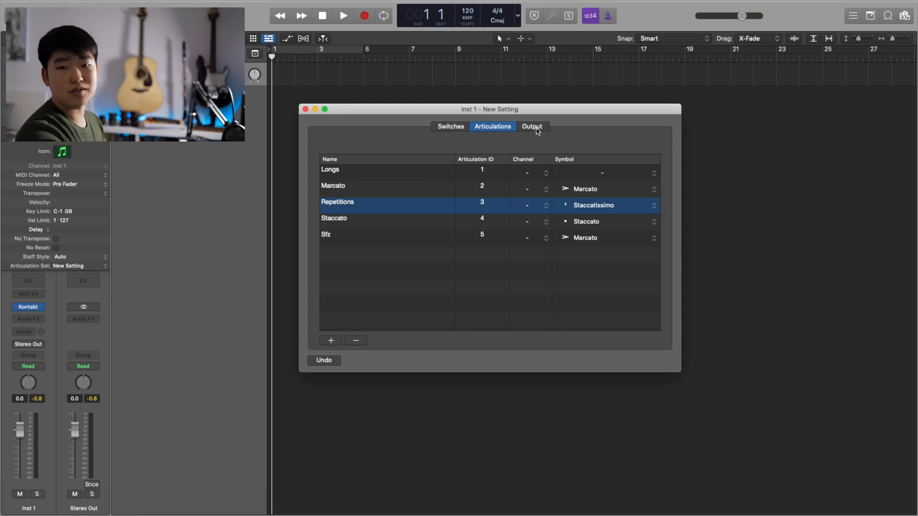
# Make Longs output a Note On on C0 with value 127 in the Output settings.
pyautogui.click(531, 126)
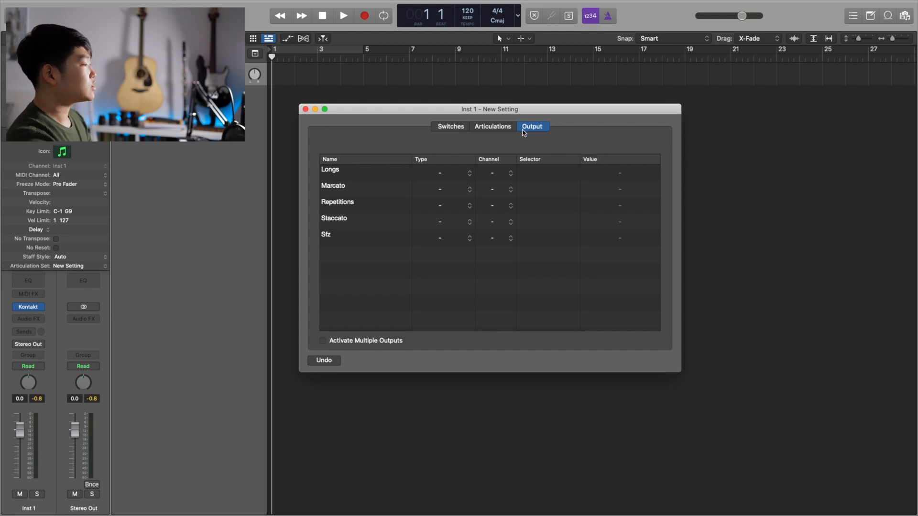
pyautogui.click(492, 126)
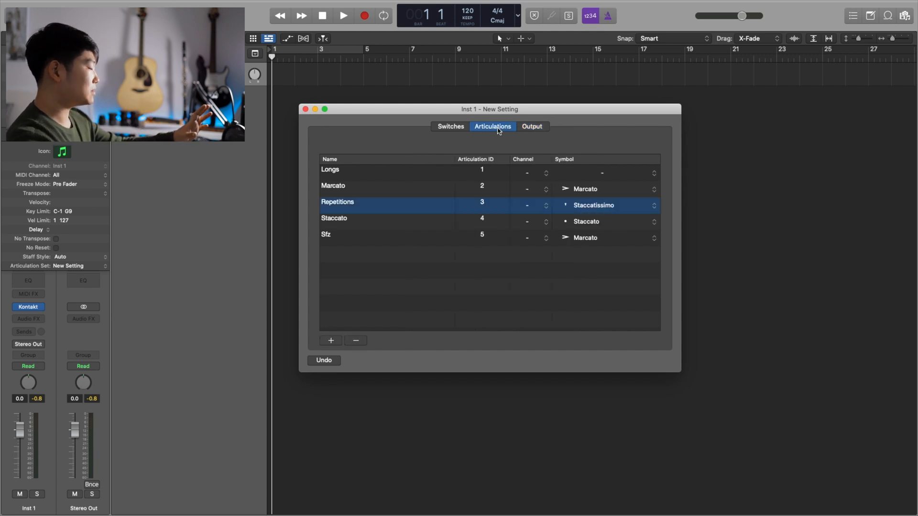
pyautogui.click(531, 126)
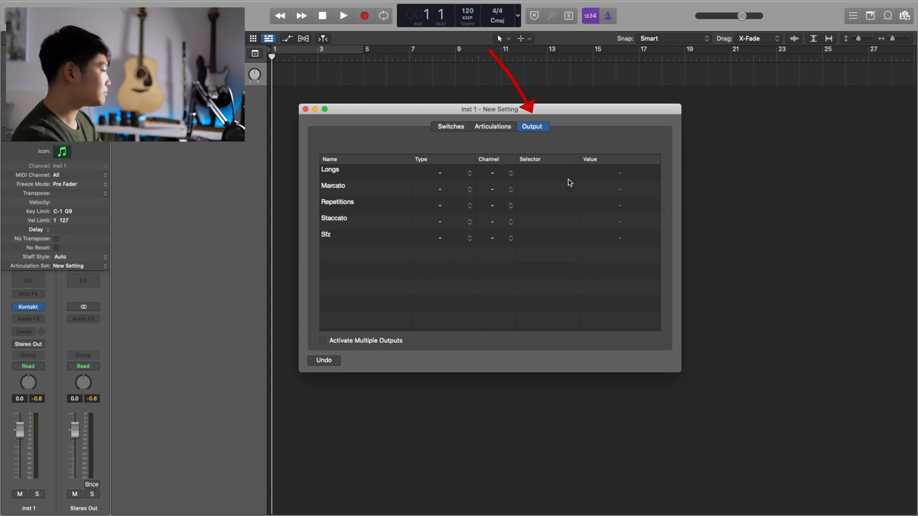
pyautogui.click(457, 173)
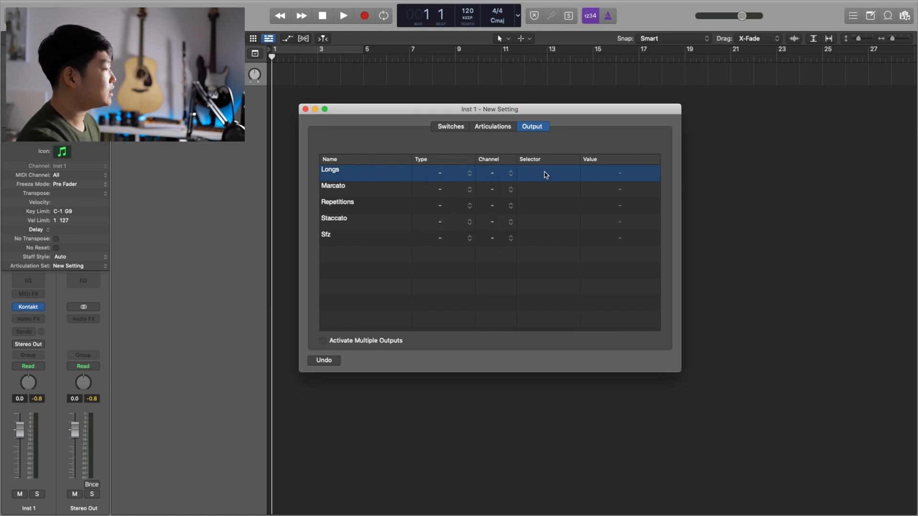
pyautogui.click(462, 173)
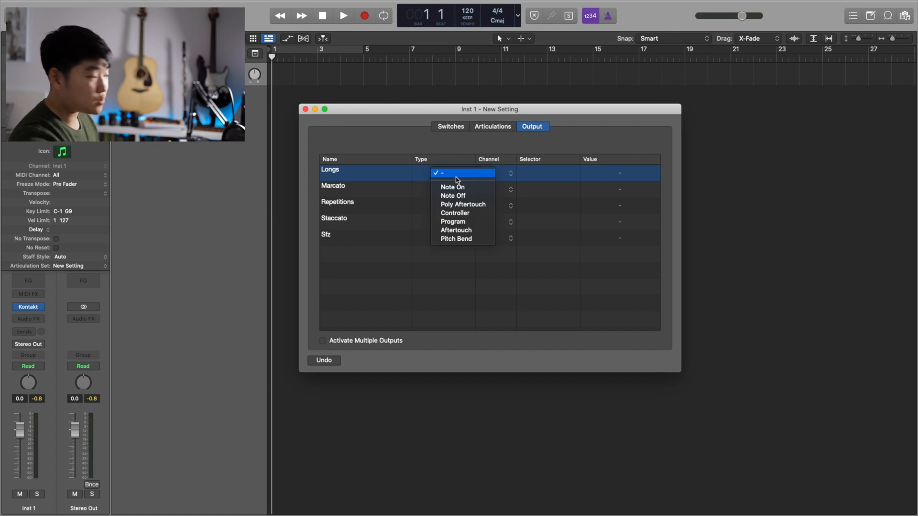
pyautogui.click(440, 172)
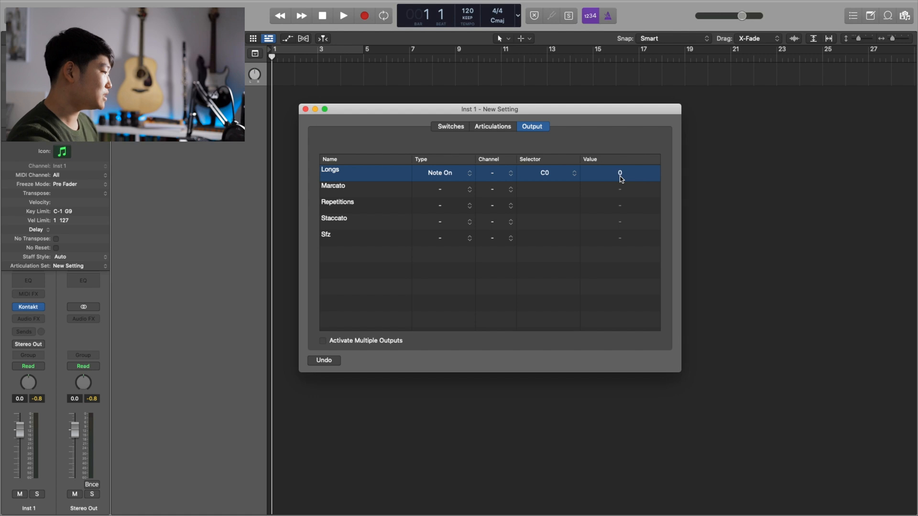
pyautogui.click(620, 173)
pyautogui.write('127')
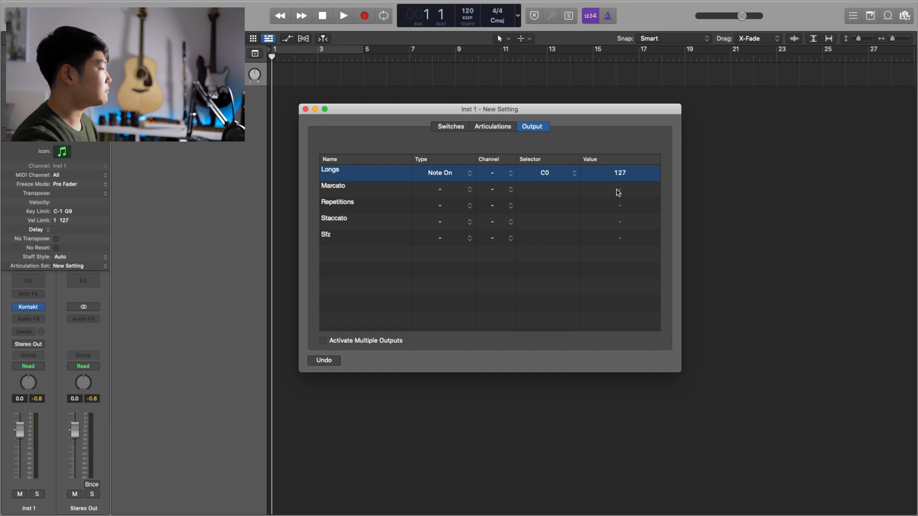
pyautogui.click(443, 189)
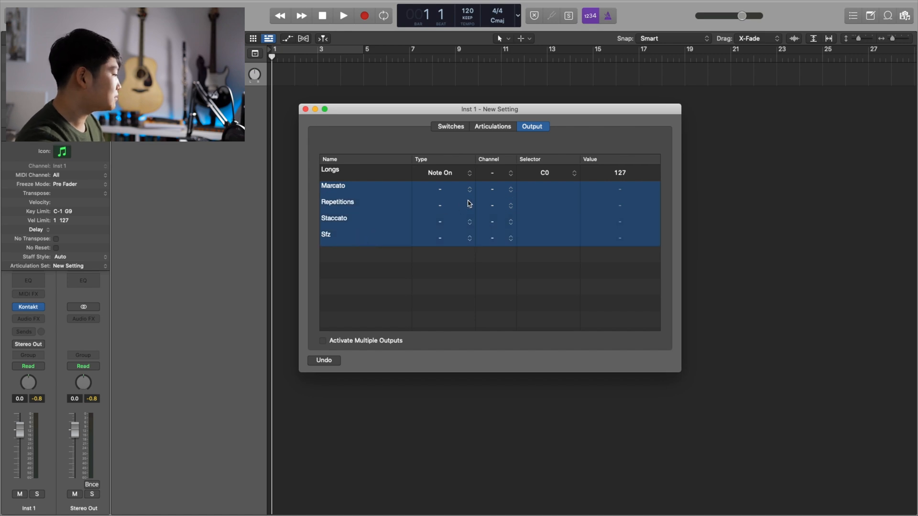
# Set Marcato through Sfz to send Note On messages and begin picking their key-switch notes.
pyautogui.click(442, 188)
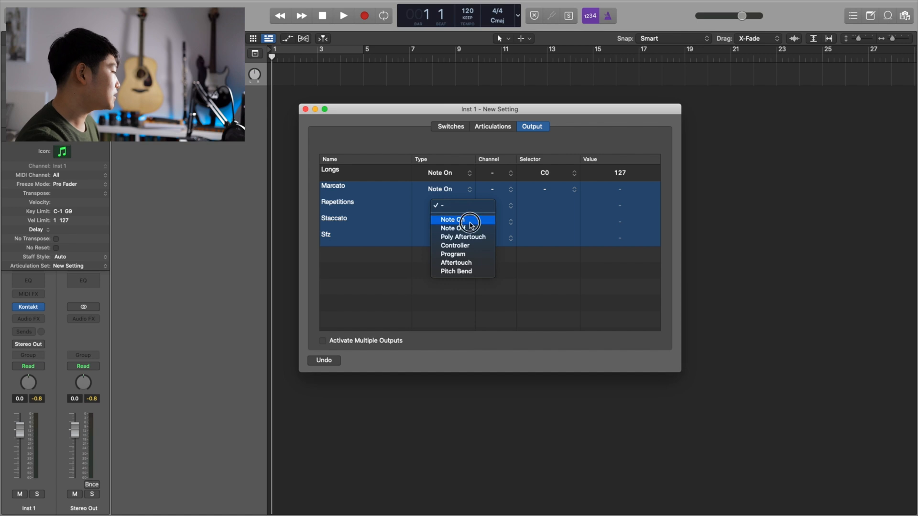
pyautogui.click(452, 220)
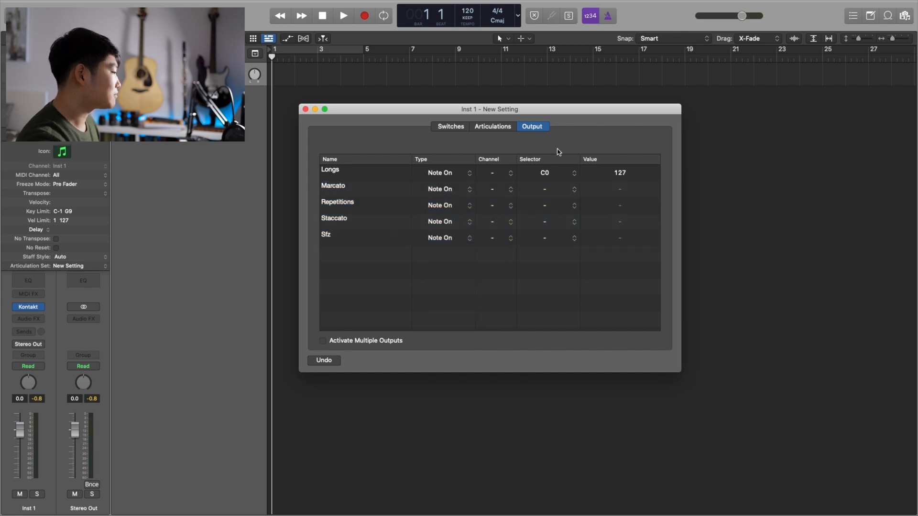
pyautogui.click(548, 189)
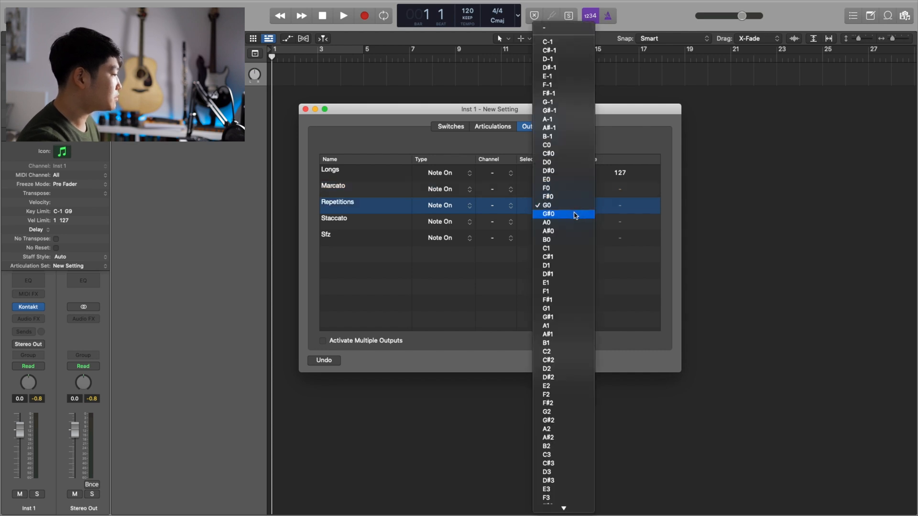
pyautogui.click(546, 205)
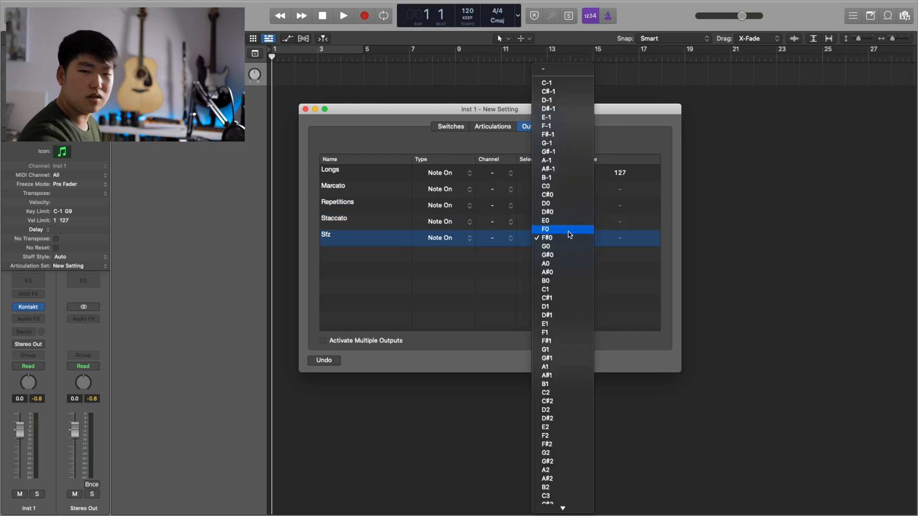
# Key-switch Repetitions, Staccato and Sfz on F0, enable multiple outputs, and add Controller 1 to Repetitions at 127.
pyautogui.click(548, 237)
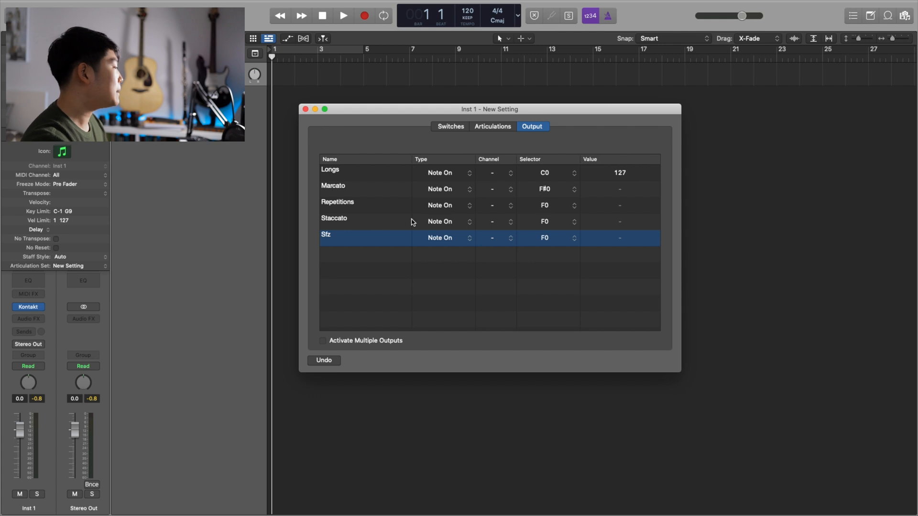
pyautogui.click(322, 341)
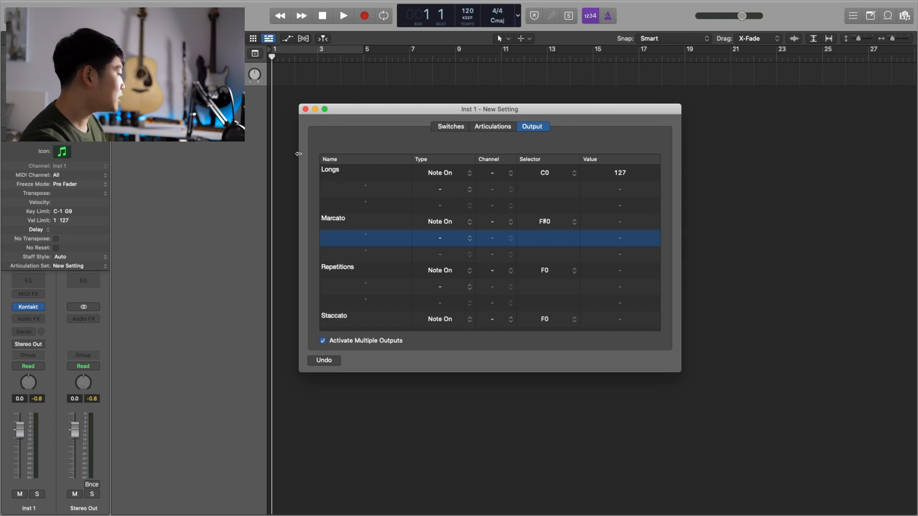
pyautogui.scroll(-3)
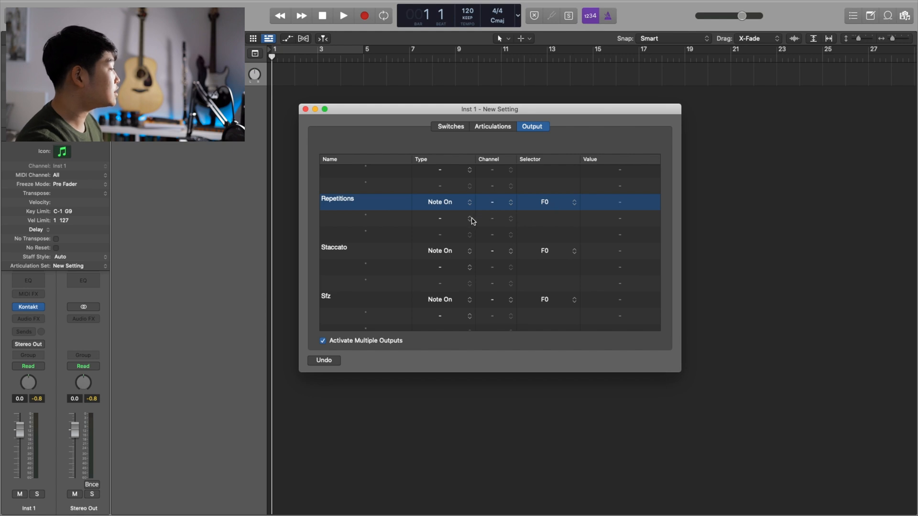
pyautogui.click(448, 218)
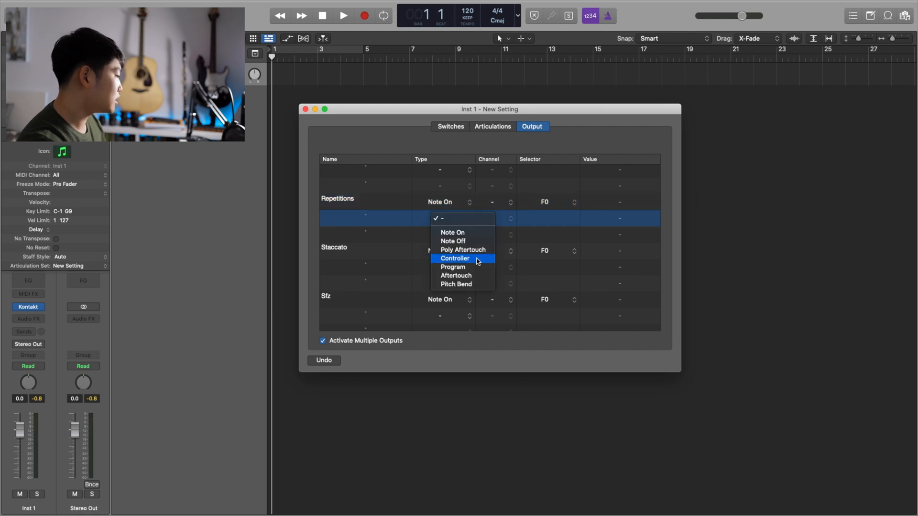
pyautogui.click(455, 259)
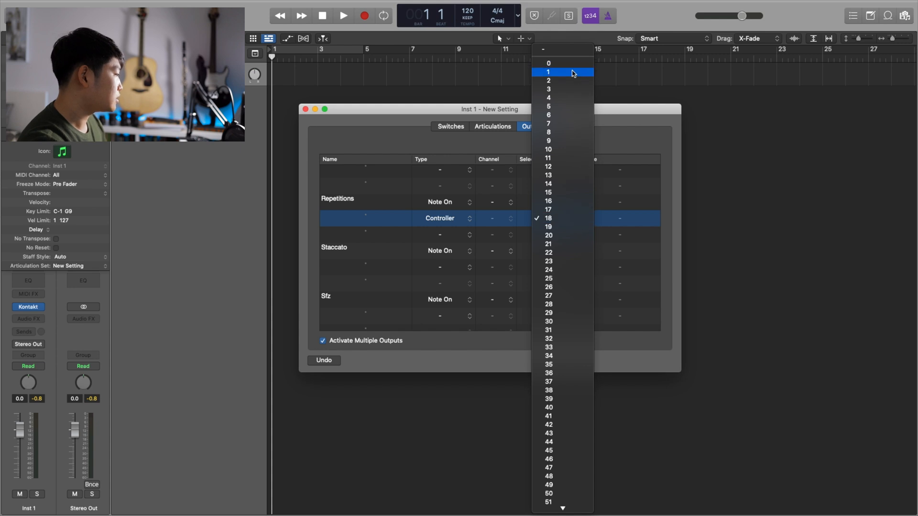
pyautogui.click(548, 72)
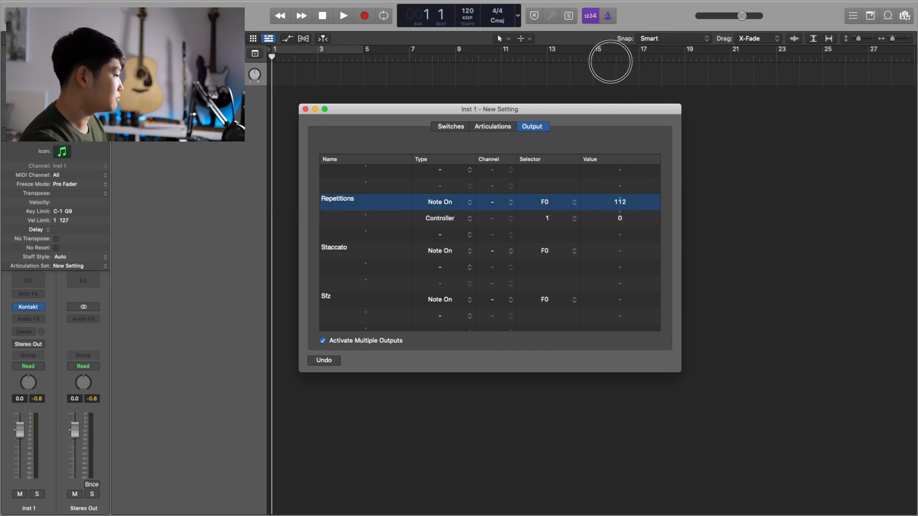
pyautogui.click(620, 199)
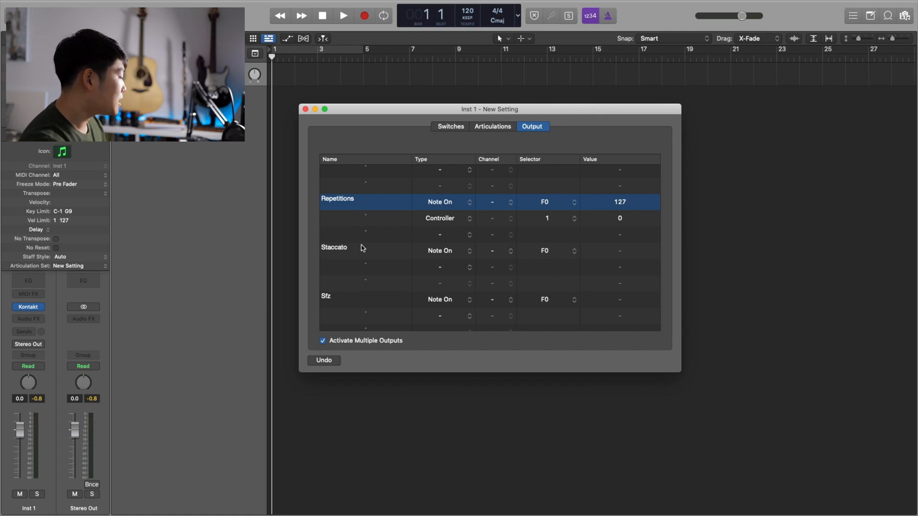
# Give Staccato a second output of Controller 1 at 77 and choose Sfz's second message type.
pyautogui.click(334, 247)
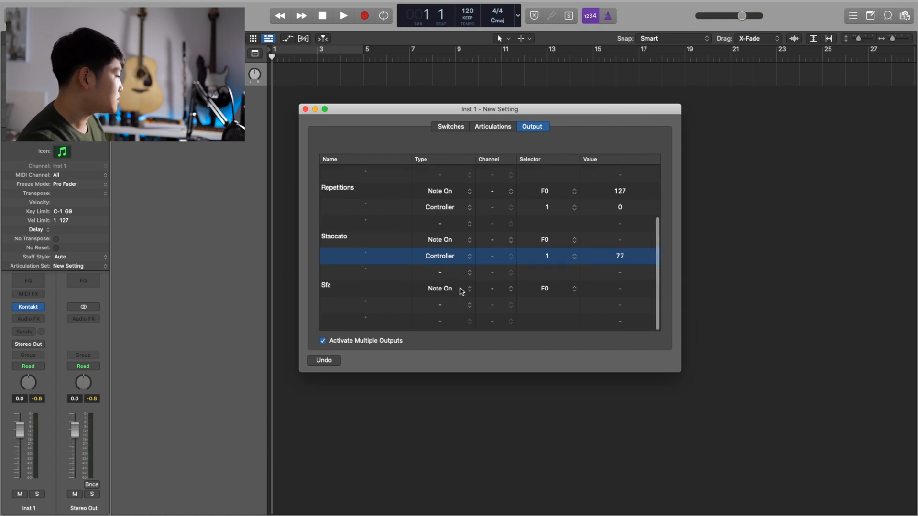
pyautogui.click(444, 306)
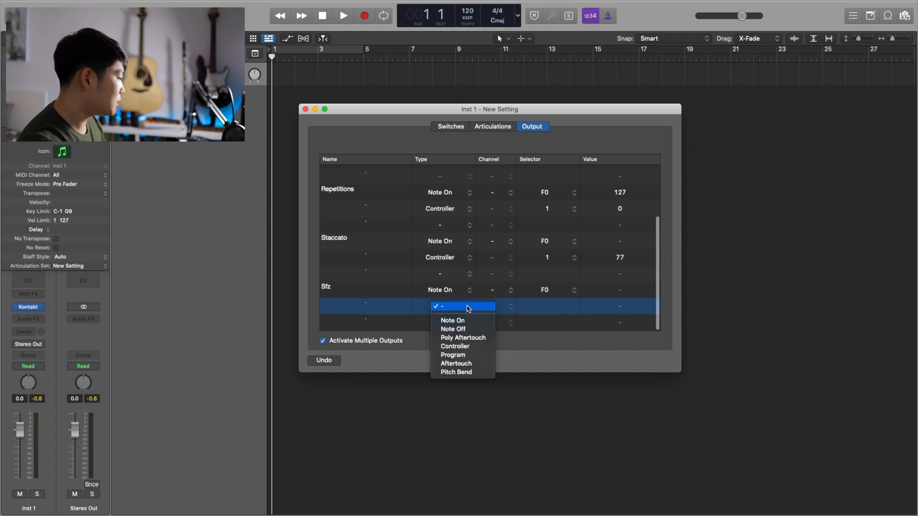
pyautogui.click(455, 346)
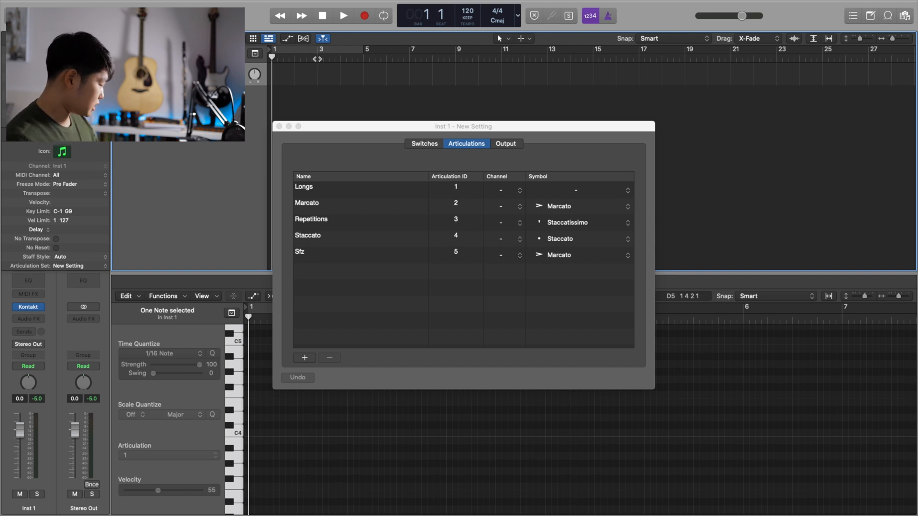
# Close the Articulation Set editor so the recorded horn notes show in the Piano Roll.
pyautogui.click(344, 17)
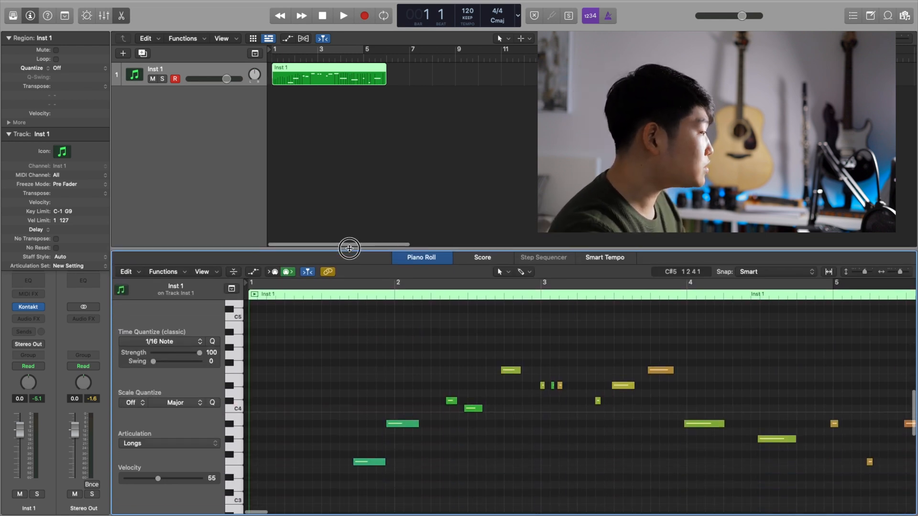
# Assign an articulation to the first two horn notes in the Piano Roll.
pyautogui.moveTo(350, 248); pyautogui.dragTo(351, 259)
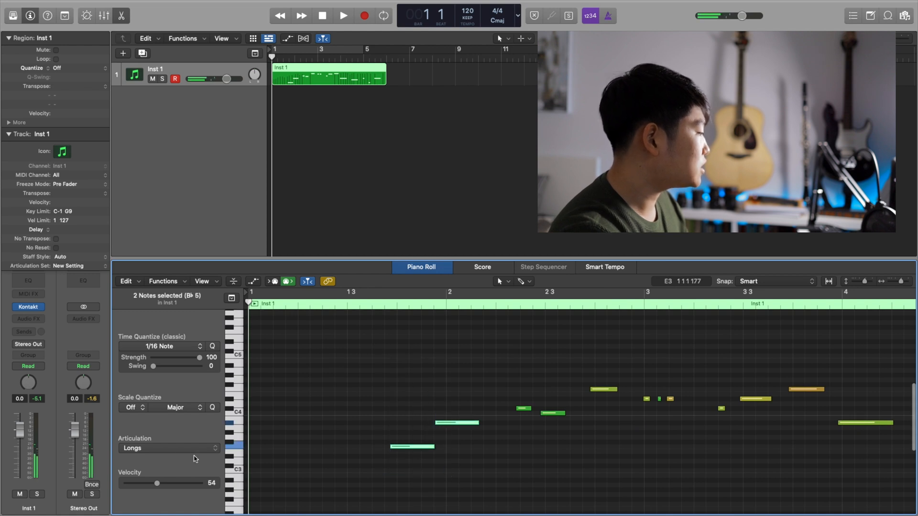
pyautogui.click(169, 448)
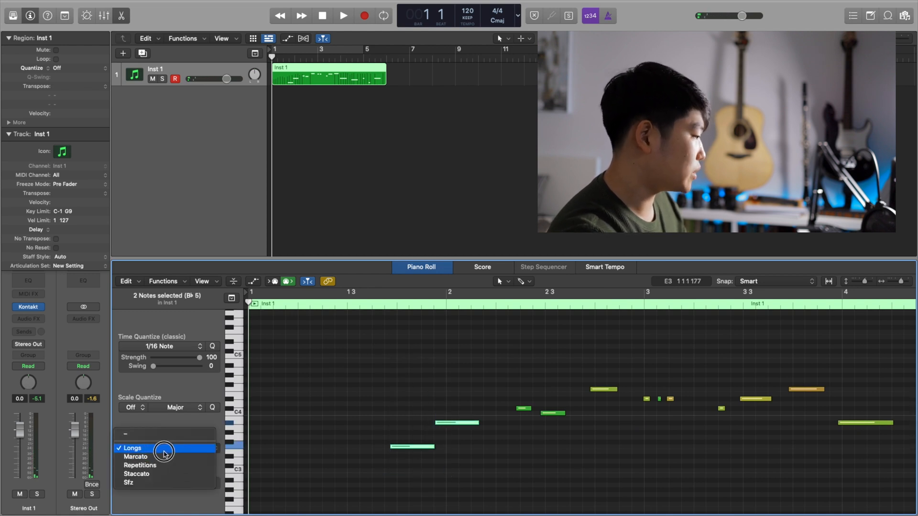
pyautogui.click(132, 448)
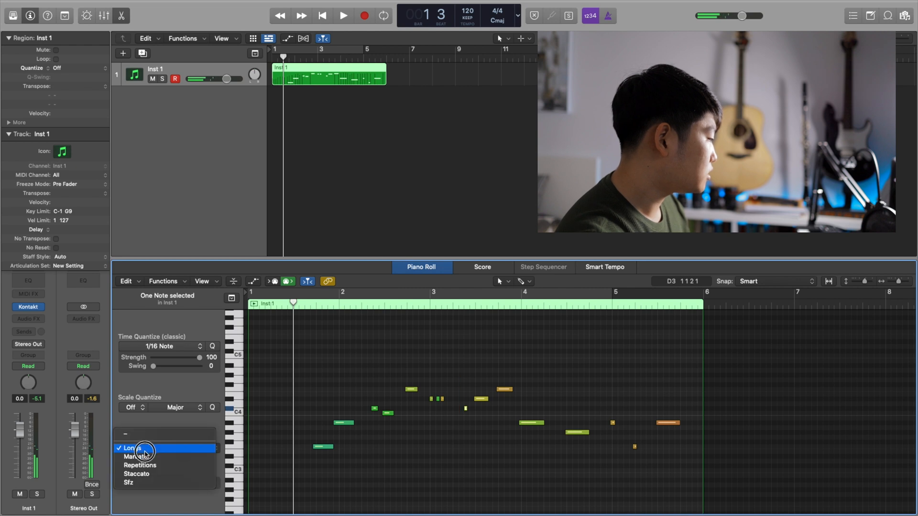
# Give further pairs of horn notes the Sfz and Longs articulations.
pyautogui.click(128, 482)
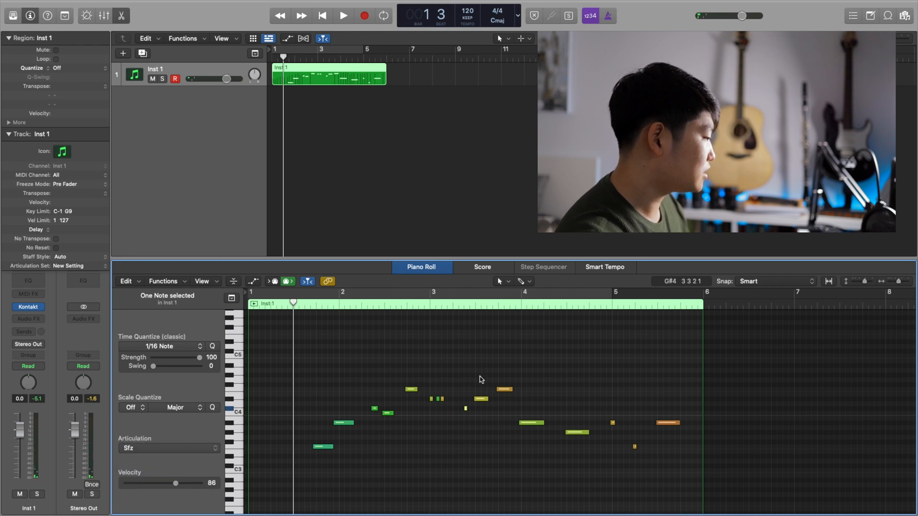
pyautogui.click(168, 447)
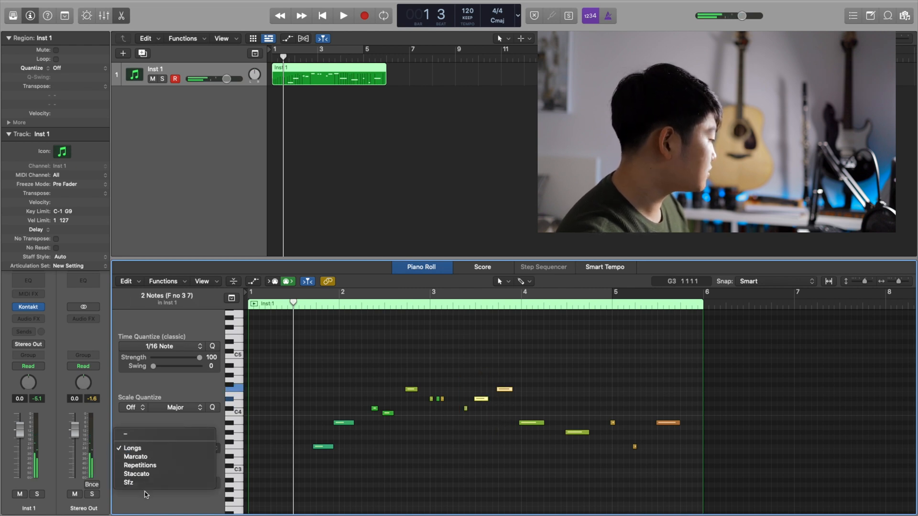
pyautogui.click(128, 482)
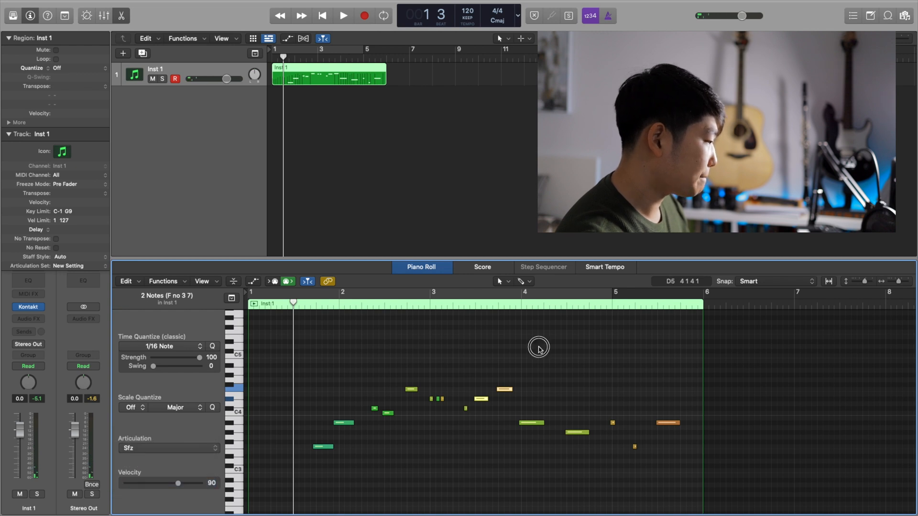
pyautogui.click(168, 447)
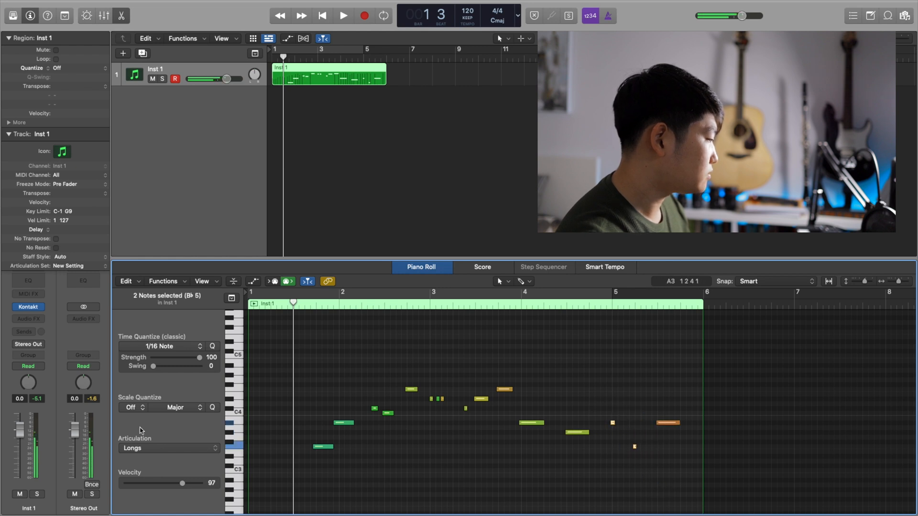
pyautogui.click(168, 448)
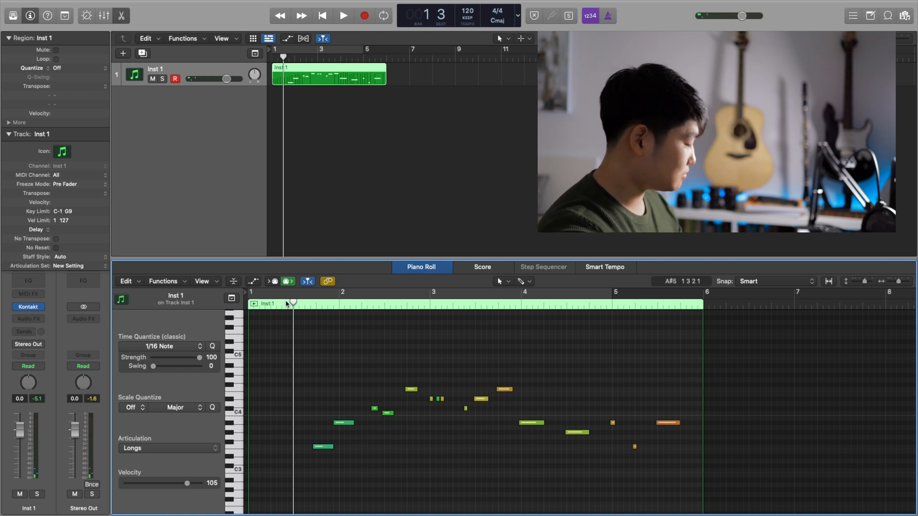
pyautogui.click(342, 16)
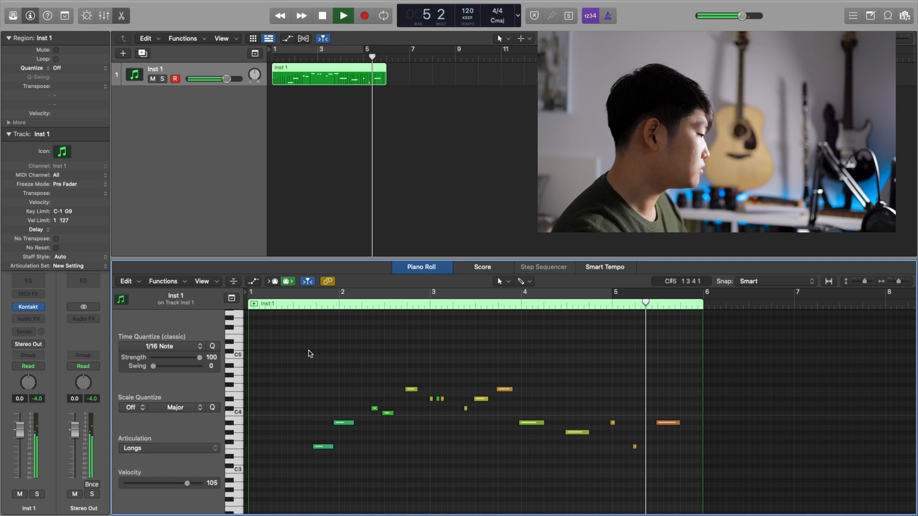
pyautogui.click(322, 16)
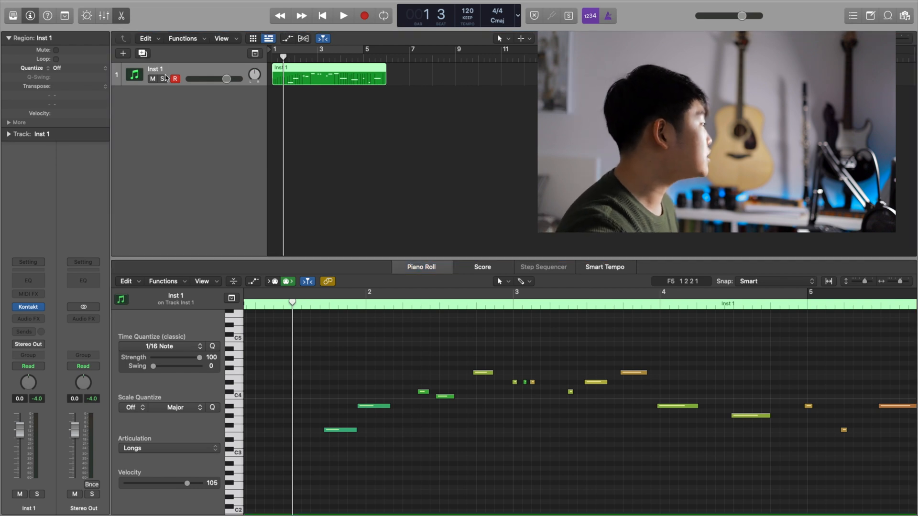
# Create a second software instrument track and load Kontakt with Spitfire Violins 1.
pyautogui.click(123, 54)
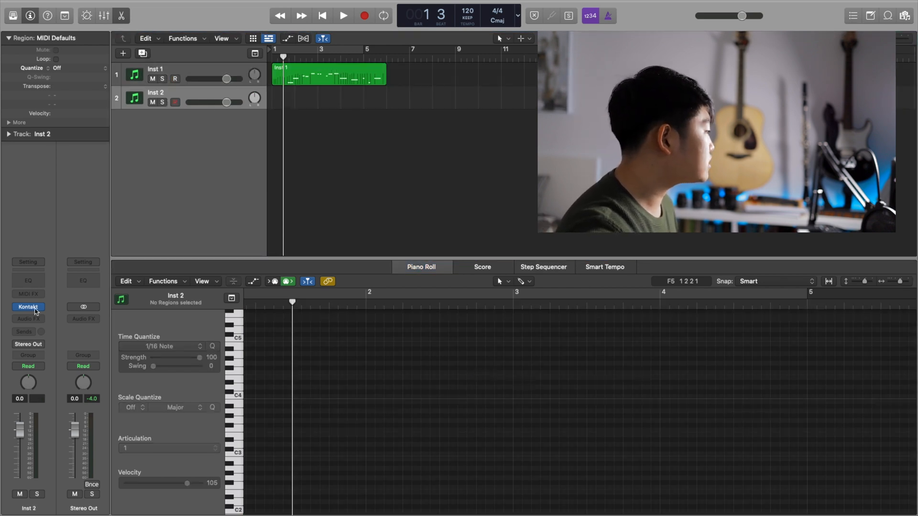
pyautogui.click(28, 307)
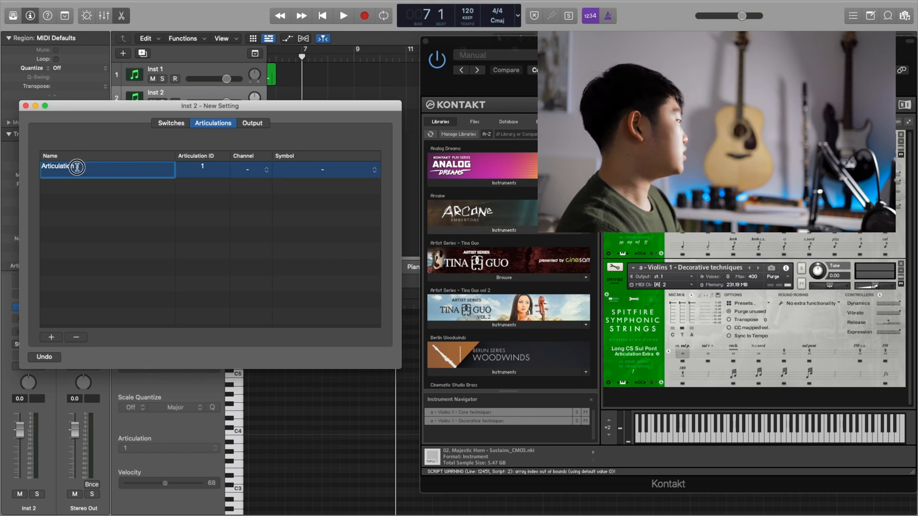
# Name the first violin articulation Longs and add a second named Spiccato.
pyautogui.write('Longs')
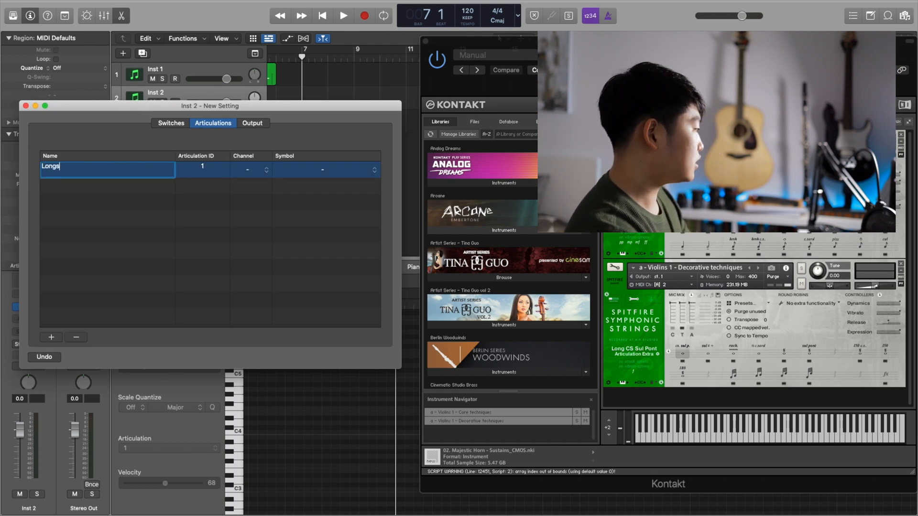
pyautogui.click(51, 338)
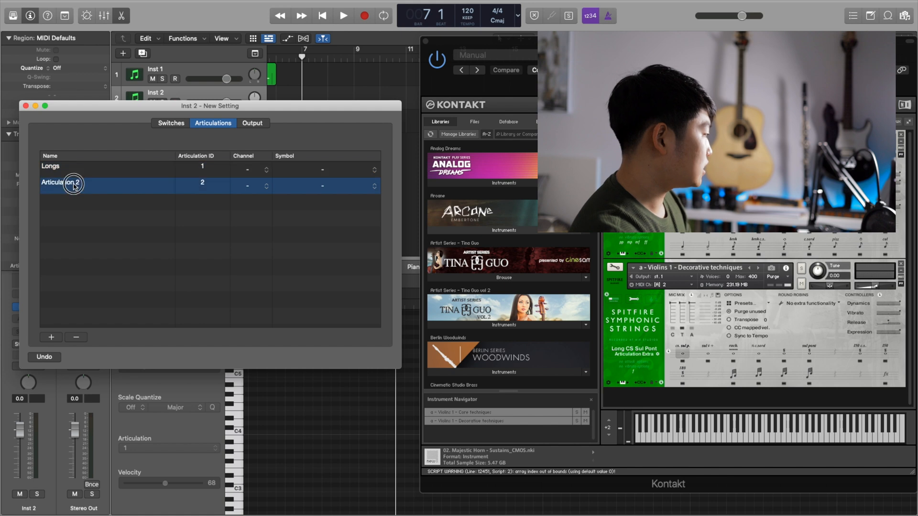
pyautogui.write('Spiccato')
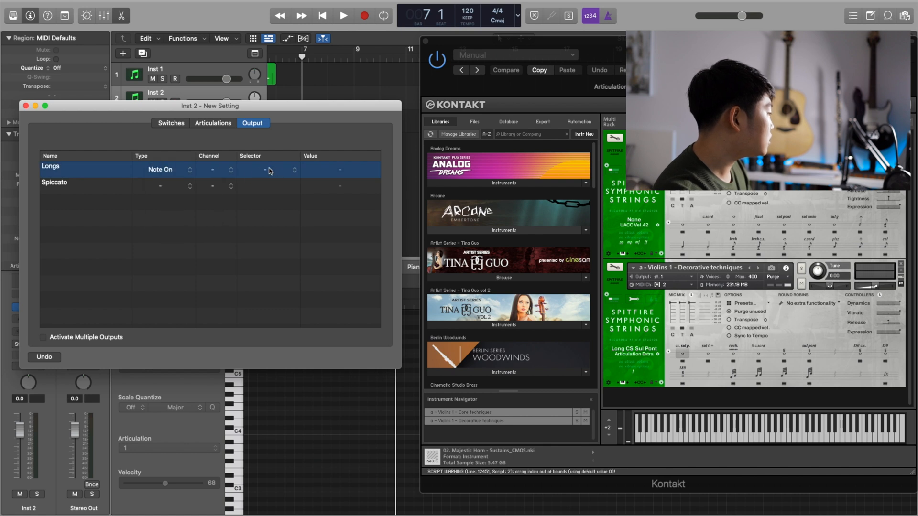
# Set both rows to Note On C-1 keyswitches, Longs at value 1 and Spiccato at 42.
pyautogui.click(268, 170)
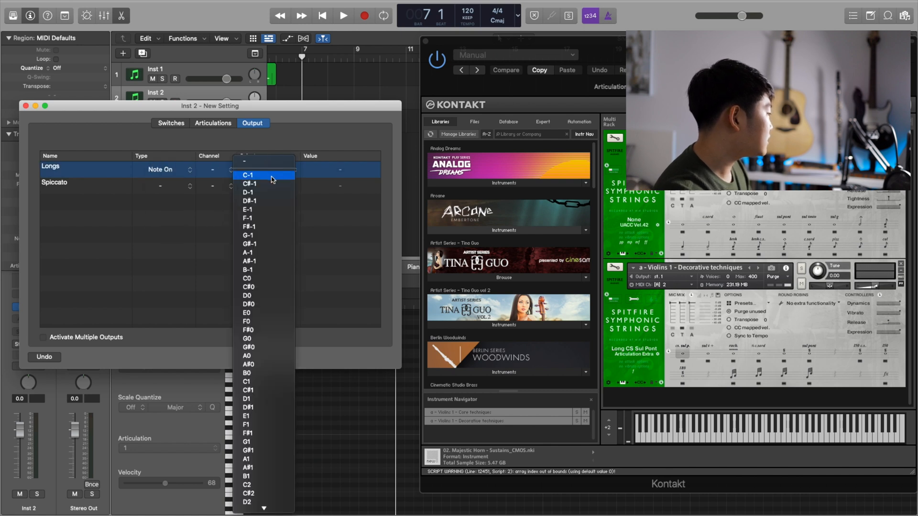
pyautogui.click(247, 175)
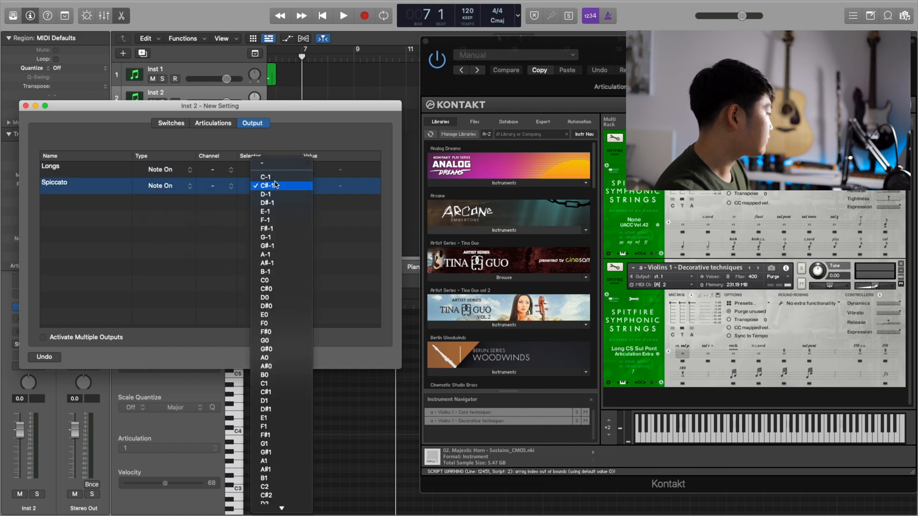
pyautogui.click(265, 176)
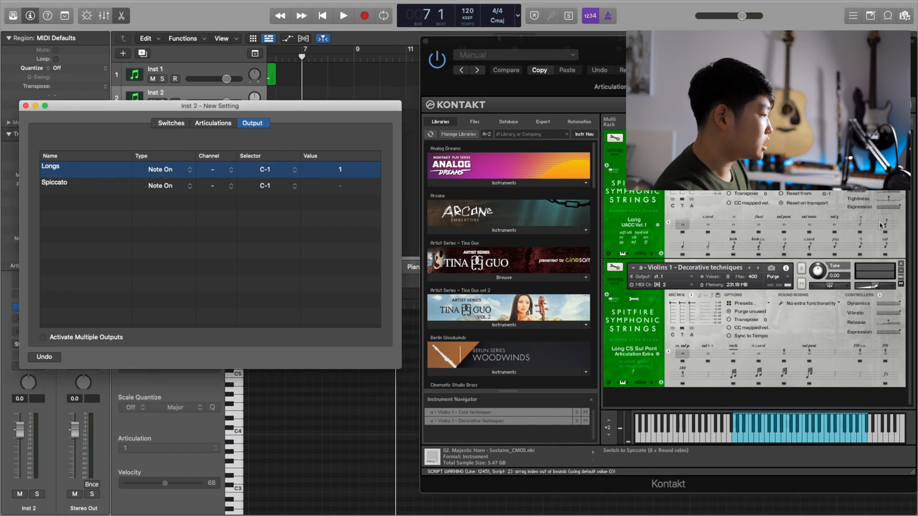
pyautogui.click(340, 186)
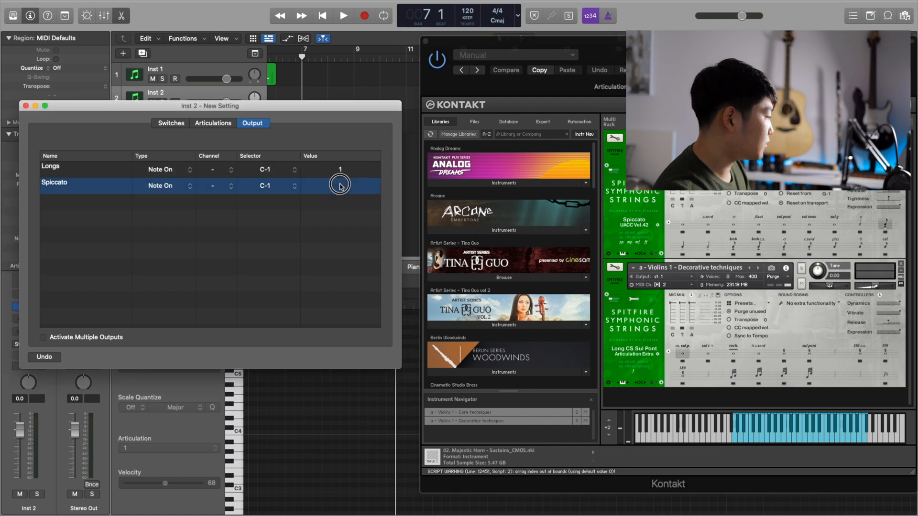
pyautogui.write('36')
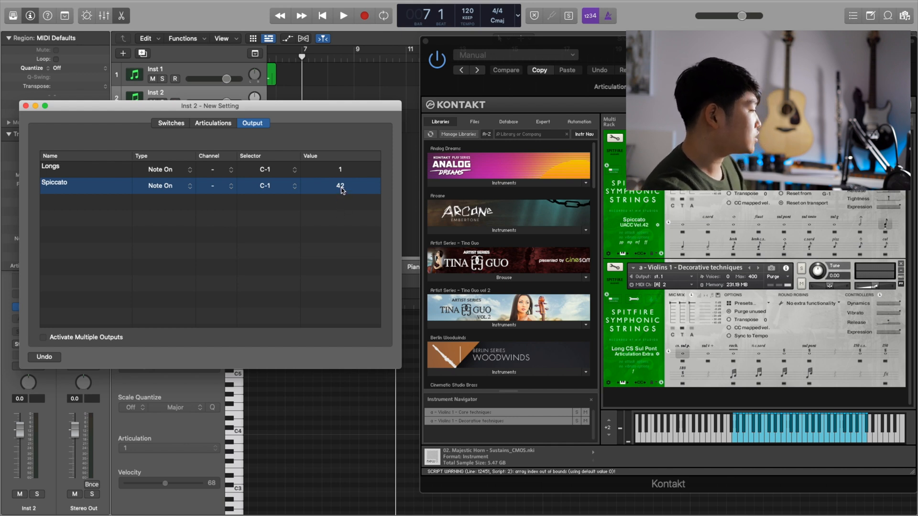
pyautogui.moveTo(340, 188); pyautogui.dragTo(340, 199)
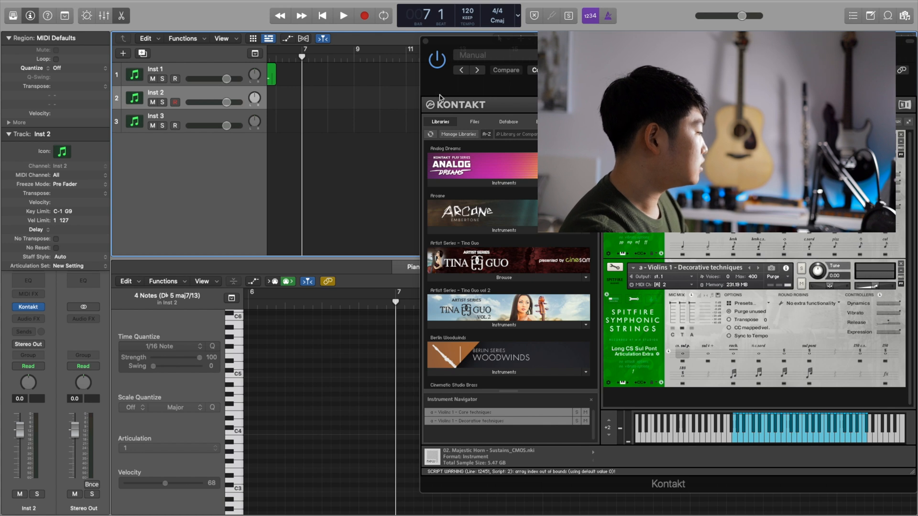
# Record a violin phrase into a new region on the Inst 2 track, then stop.
pyautogui.click(343, 16)
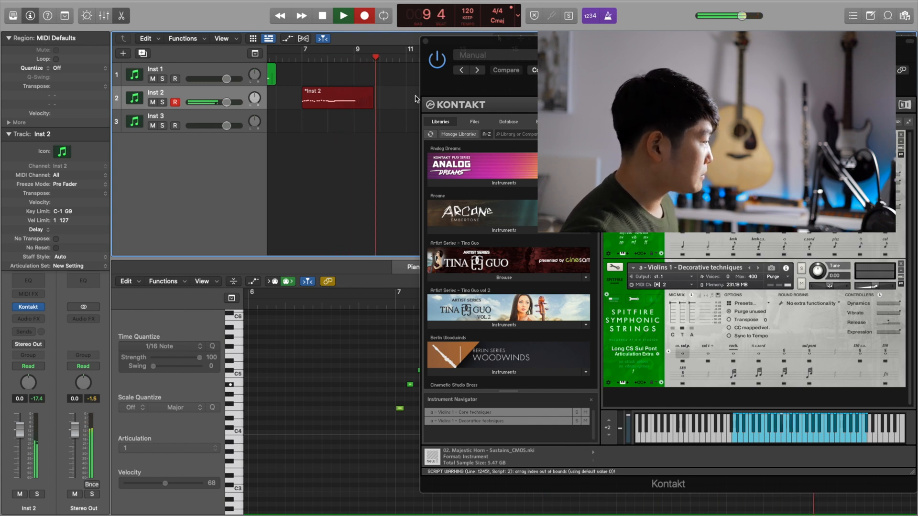
pyautogui.click(342, 17)
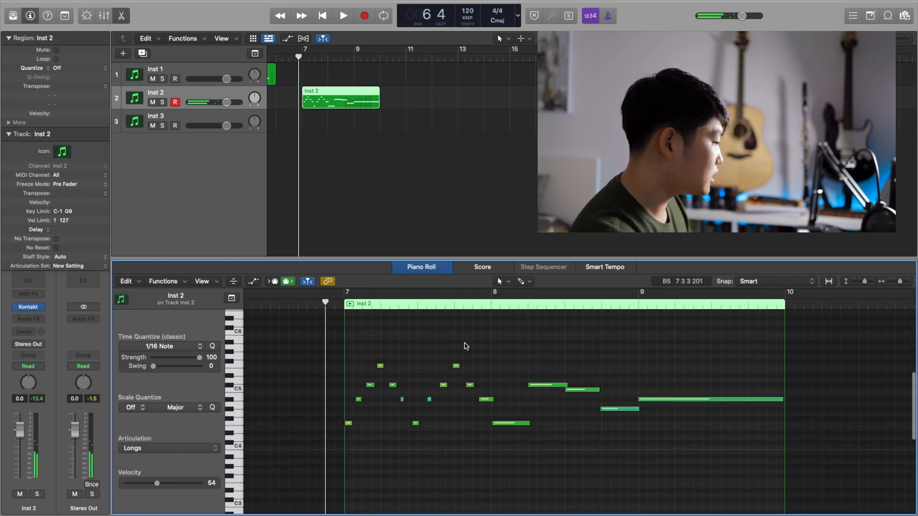
# Select the later violin notes and audition the recorded phrase.
pyautogui.moveTo(510, 364); pyautogui.dragTo(732, 504)
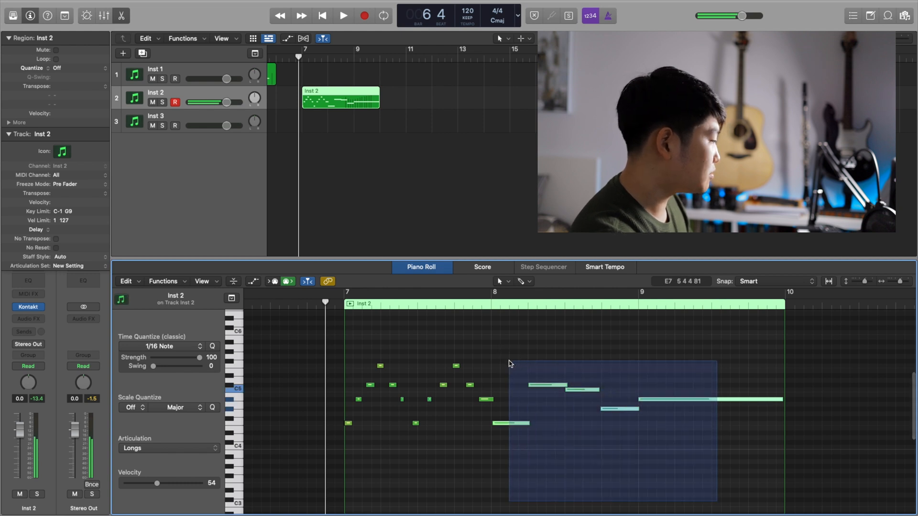
pyautogui.click(343, 15)
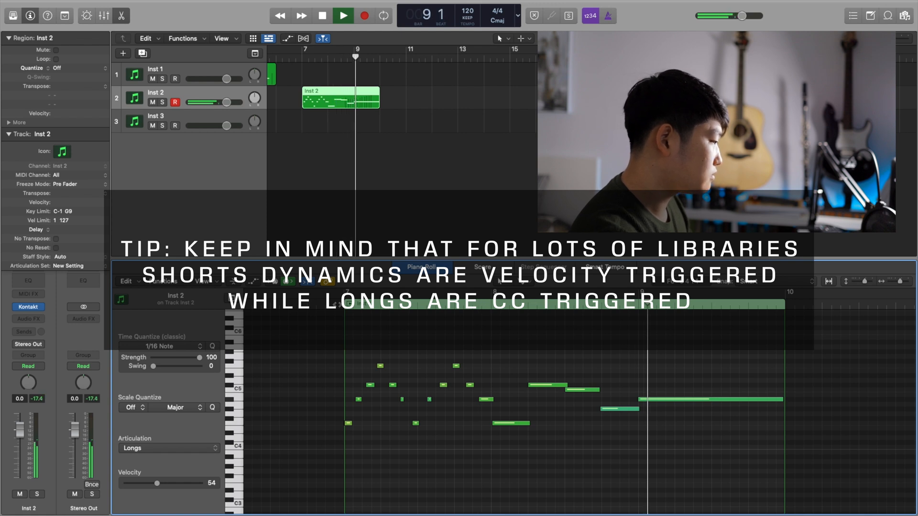
pyautogui.click(342, 17)
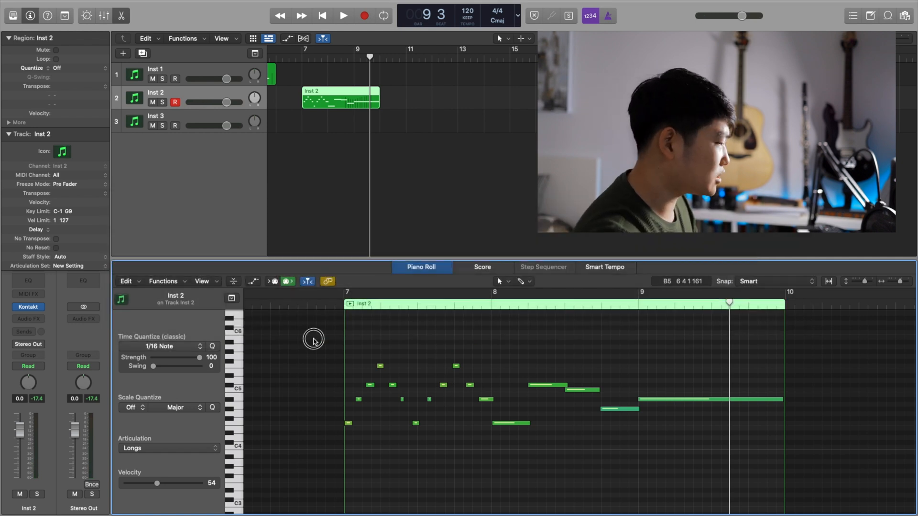
# Quantize the opening violin notes to 1/8 Triplet and play the result back.
pyautogui.moveTo(314, 340); pyautogui.dragTo(485, 463)
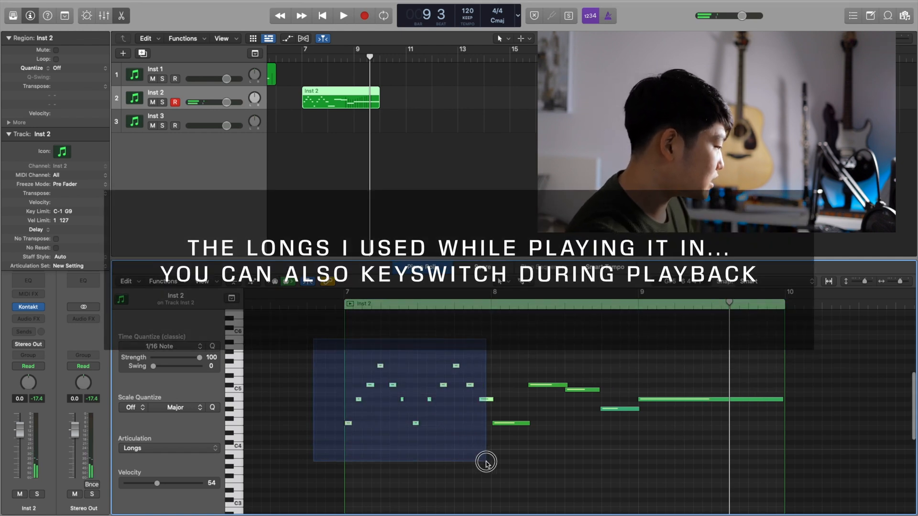
pyautogui.click(163, 346)
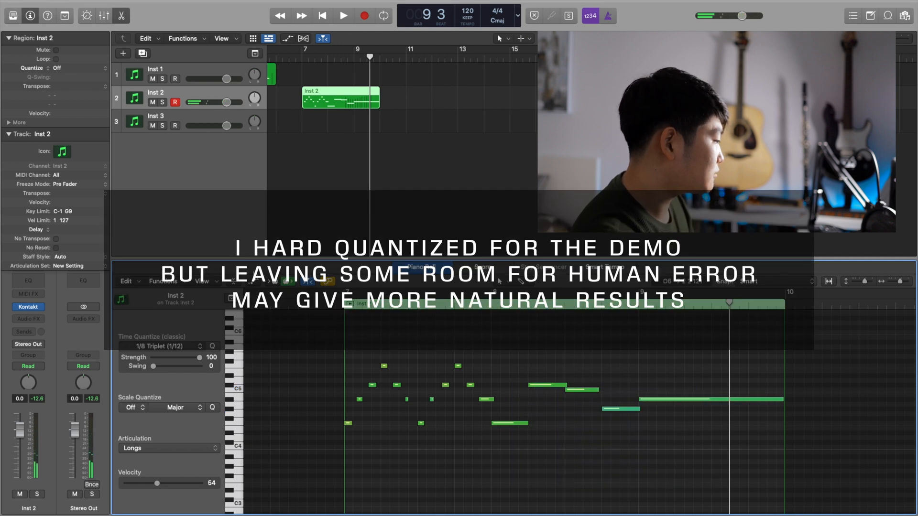
pyautogui.click(343, 16)
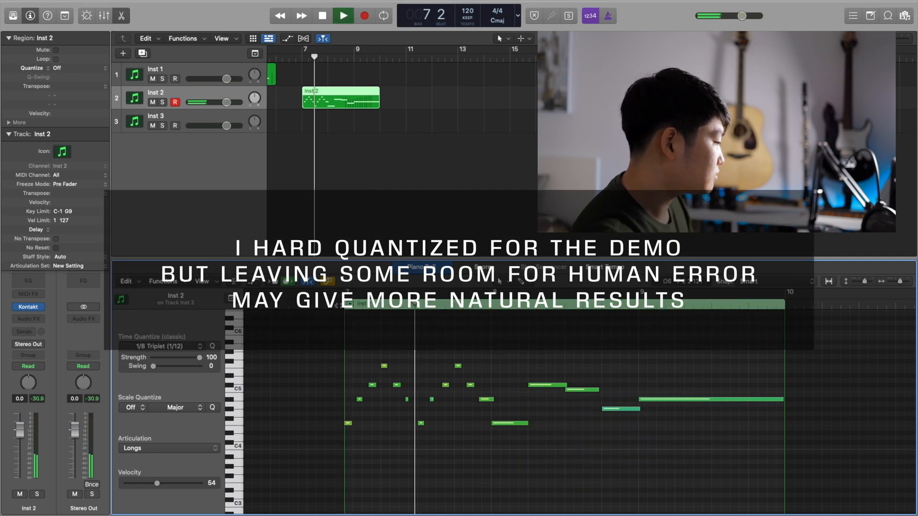